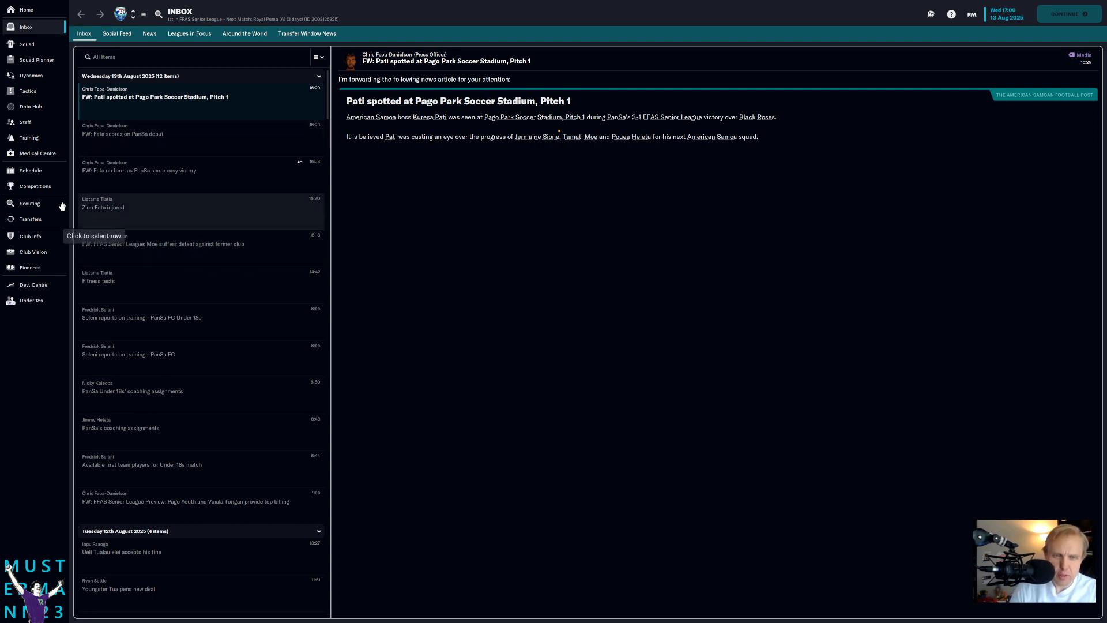
Step: Open the squad list and view Jermaine Sione's coach report
{"action": "left_click", "coordinate": [26, 44]}
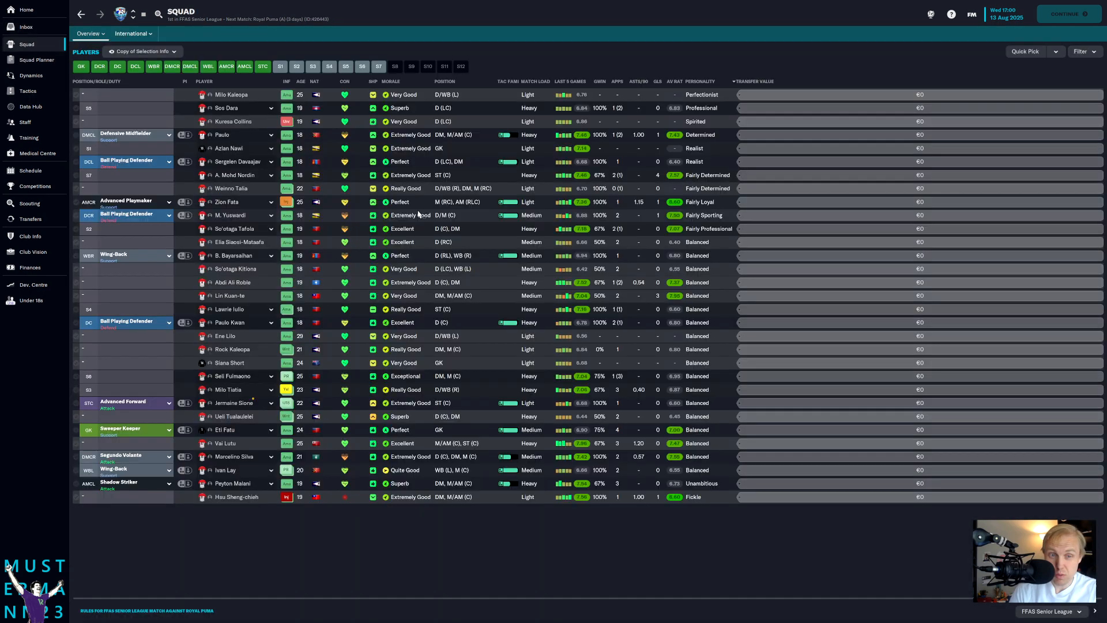
{"action": "mouse_move", "coordinate": [418, 214]}
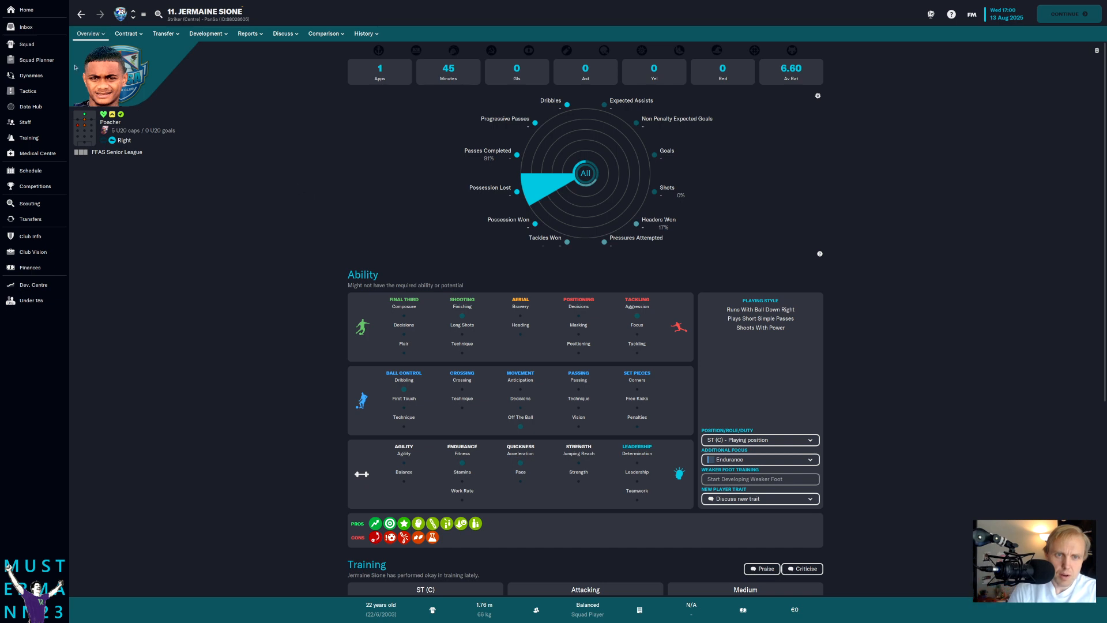
{"action": "mouse_move", "coordinate": [351, 91]}
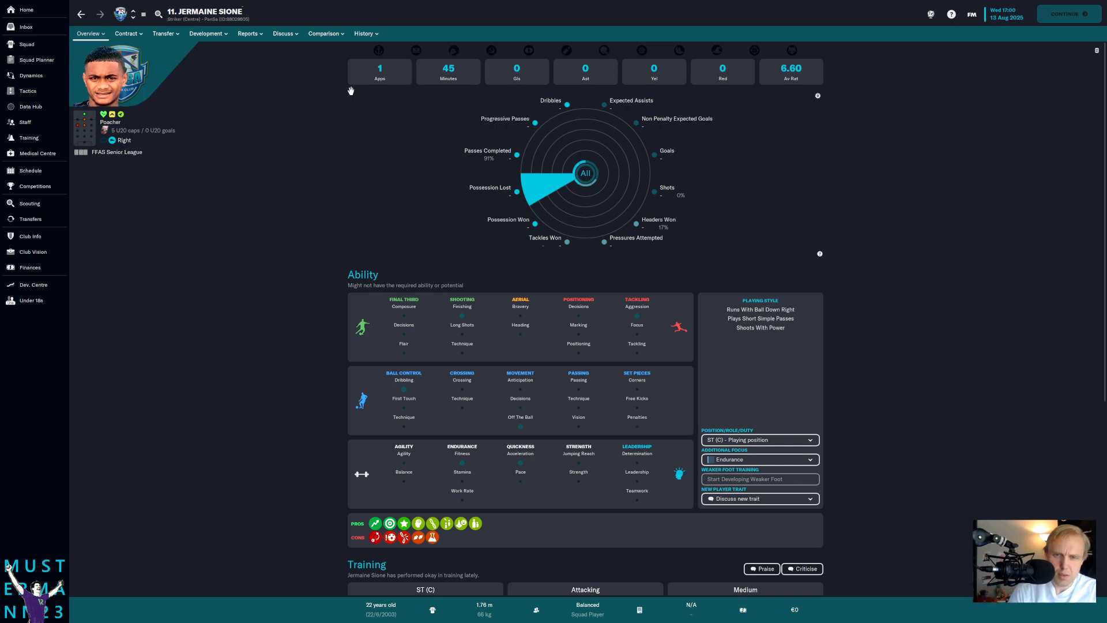
{"action": "left_click", "coordinate": [248, 34]}
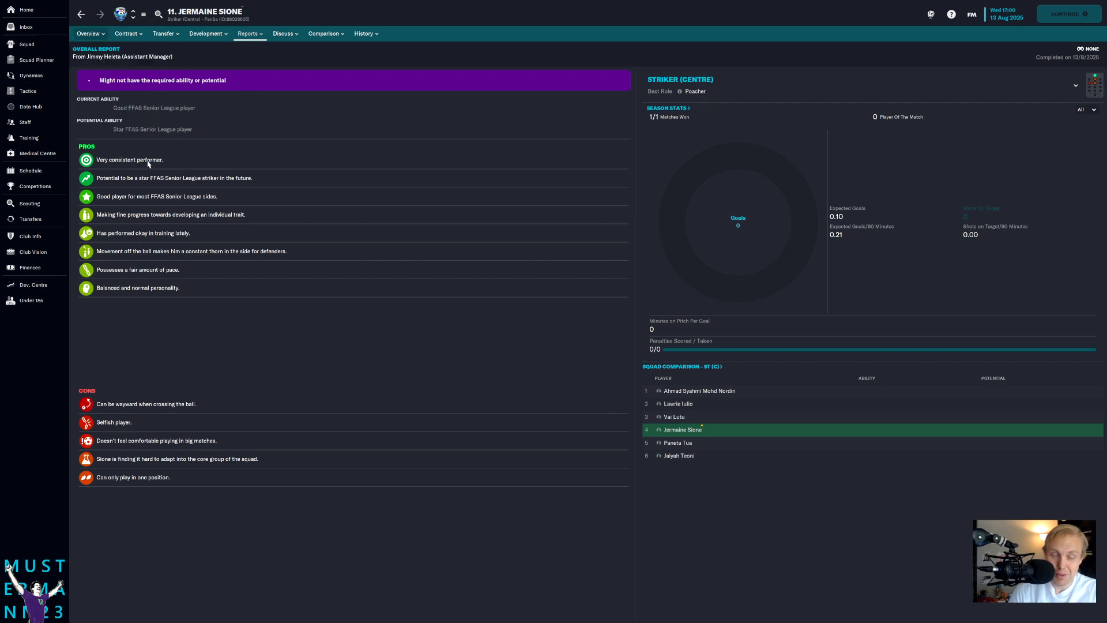
{"action": "mouse_move", "coordinate": [227, 167]}
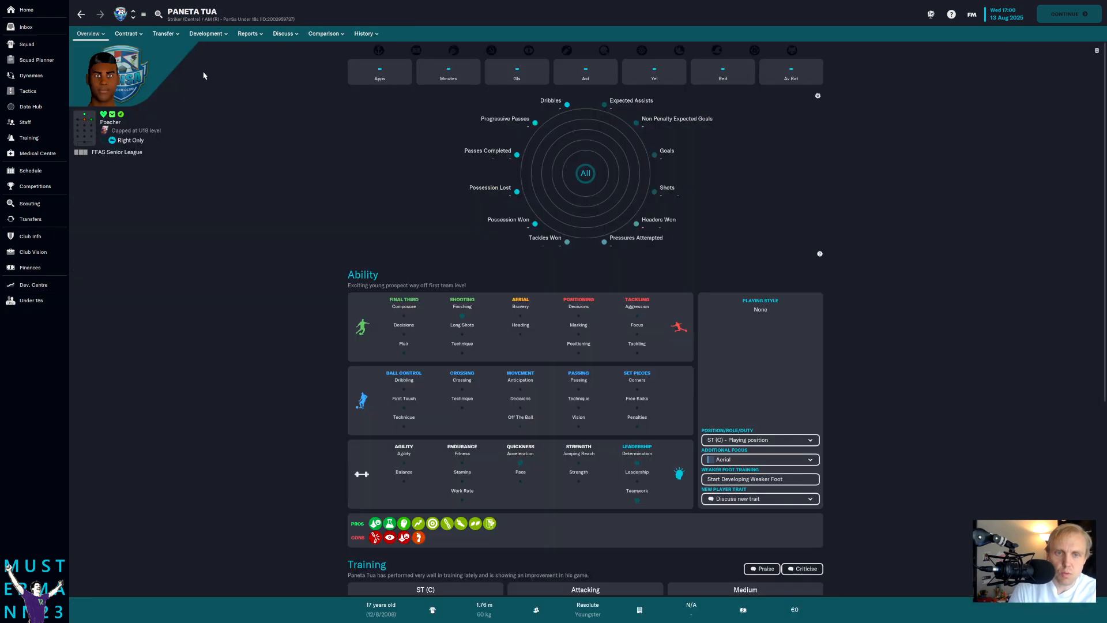
Step: Read Paneta Tua's coach report and Jermaine Sione's recent match form, then return to the inbox
{"action": "left_click", "coordinate": [88, 33]}
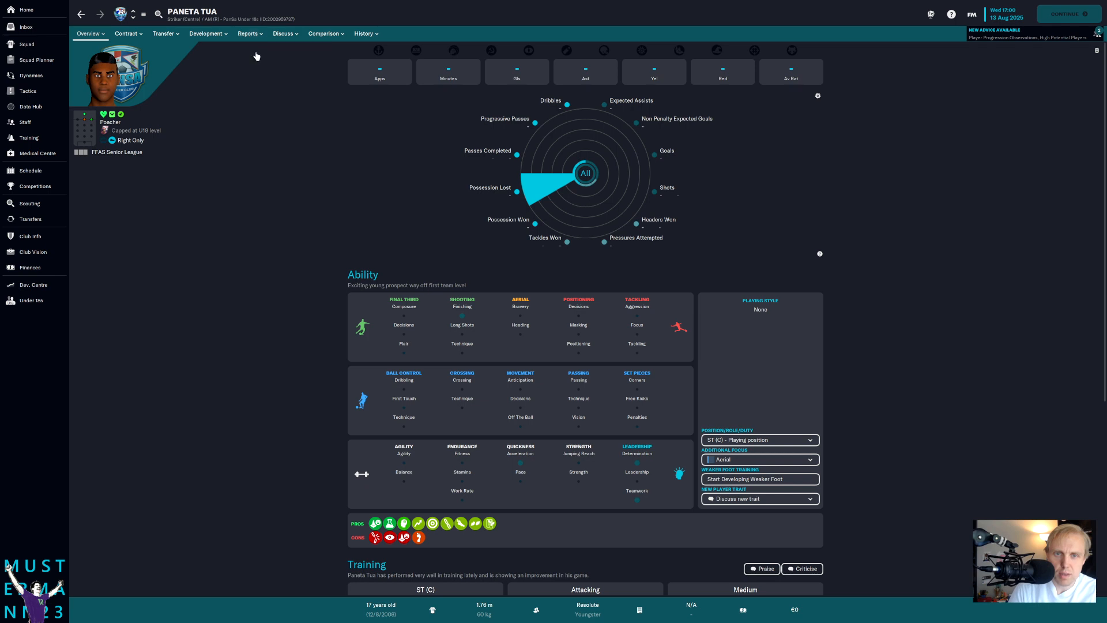
{"action": "left_click", "coordinate": [248, 34]}
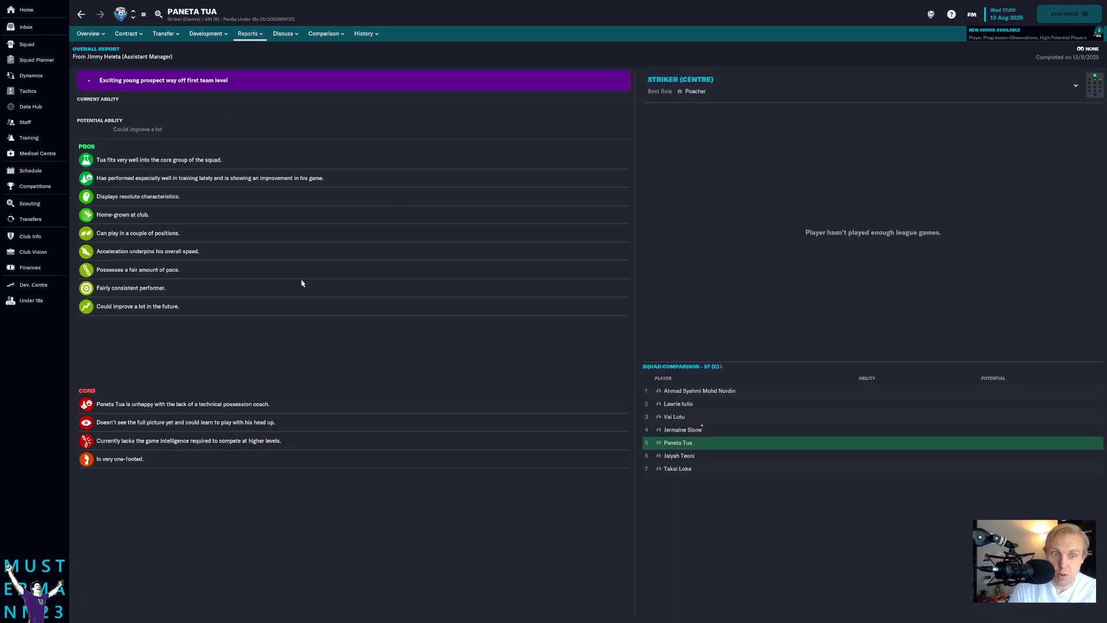
{"action": "mouse_move", "coordinate": [27, 90]}
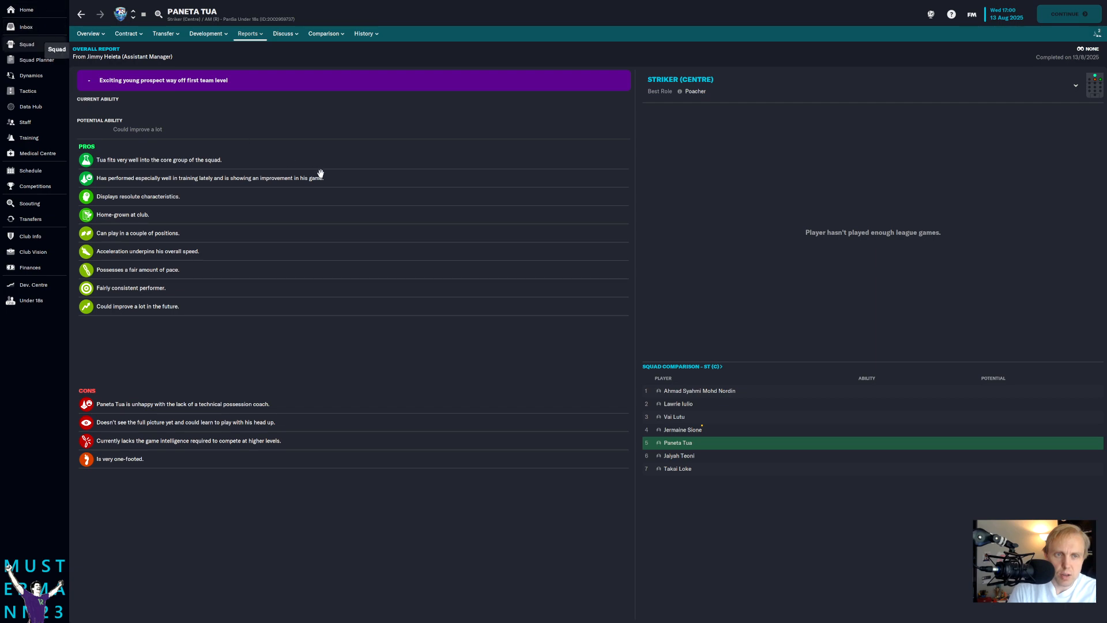
{"action": "left_click", "coordinate": [26, 43]}
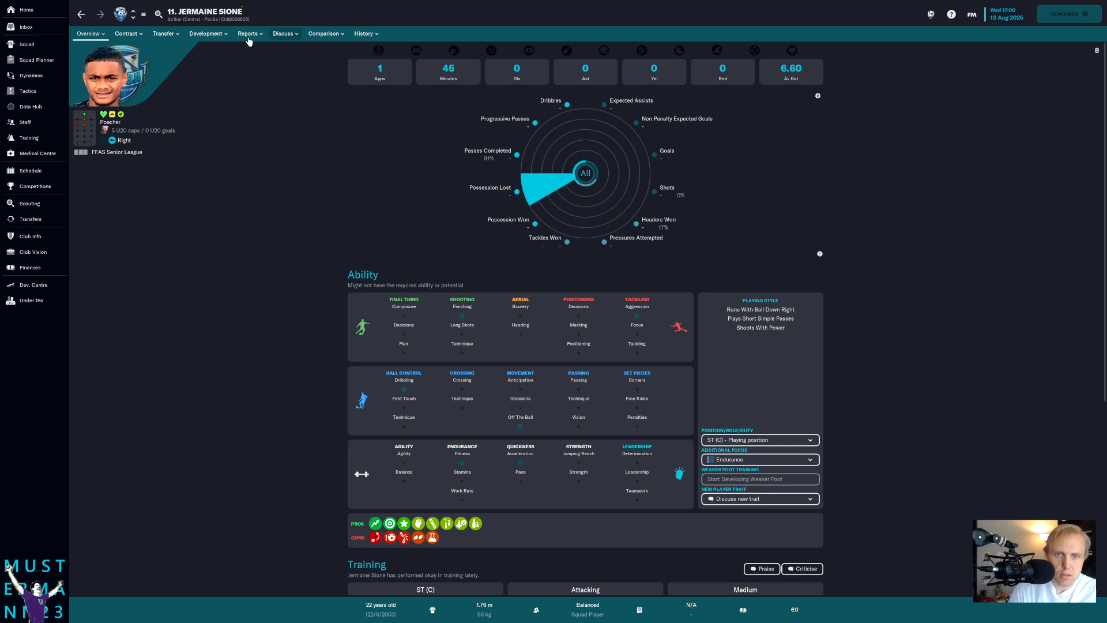
{"action": "left_click", "coordinate": [248, 34]}
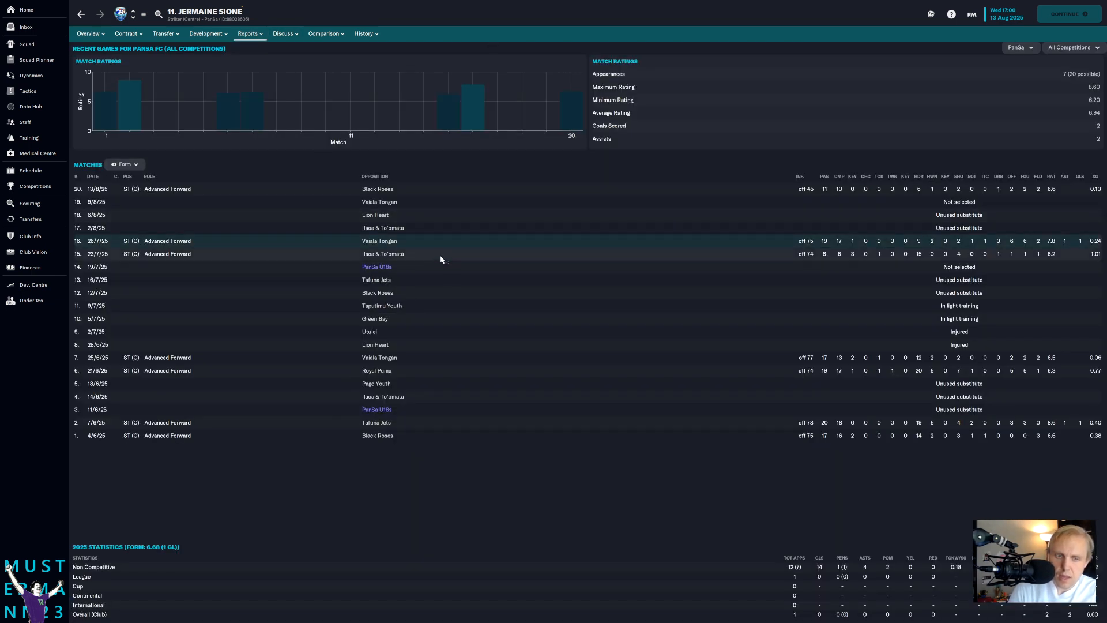
{"action": "mouse_move", "coordinate": [440, 225]}
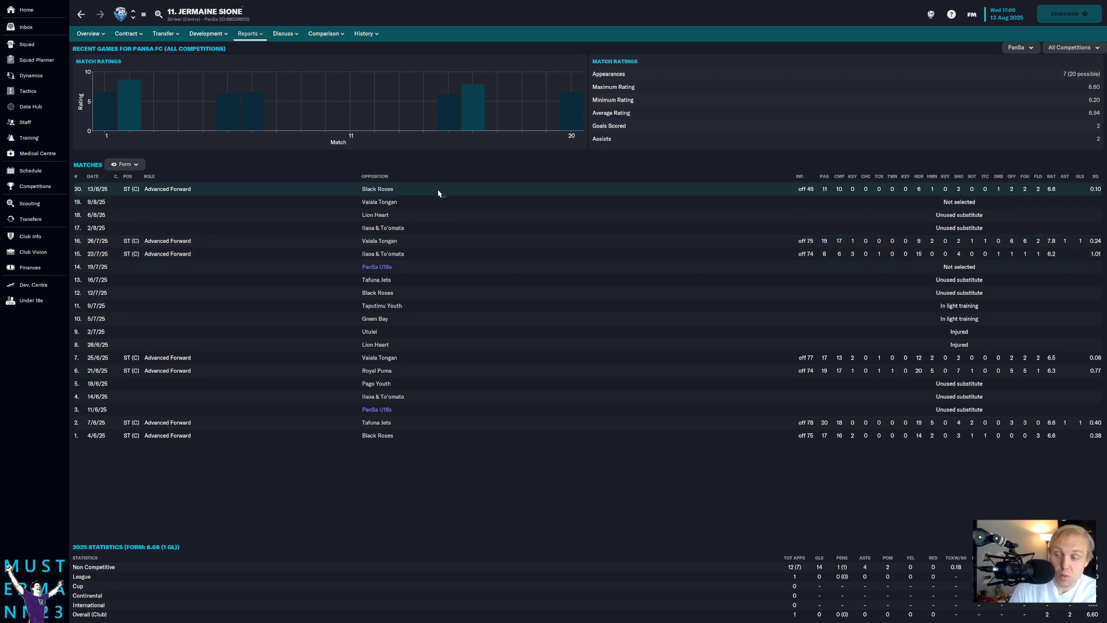
{"action": "mouse_move", "coordinate": [452, 168]}
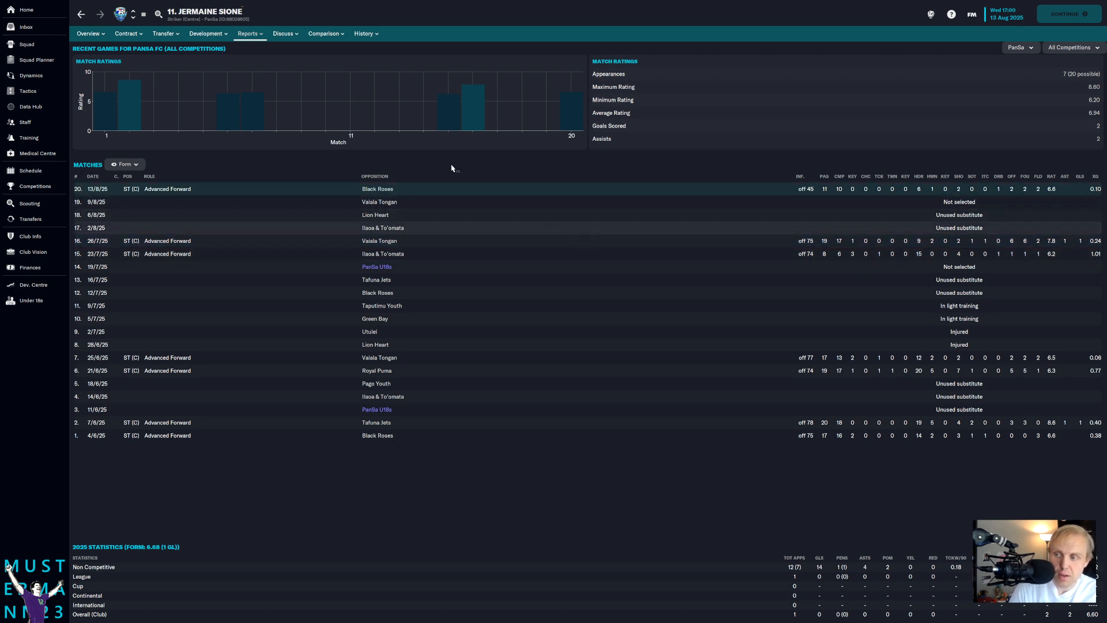
{"action": "left_click", "coordinate": [126, 34]}
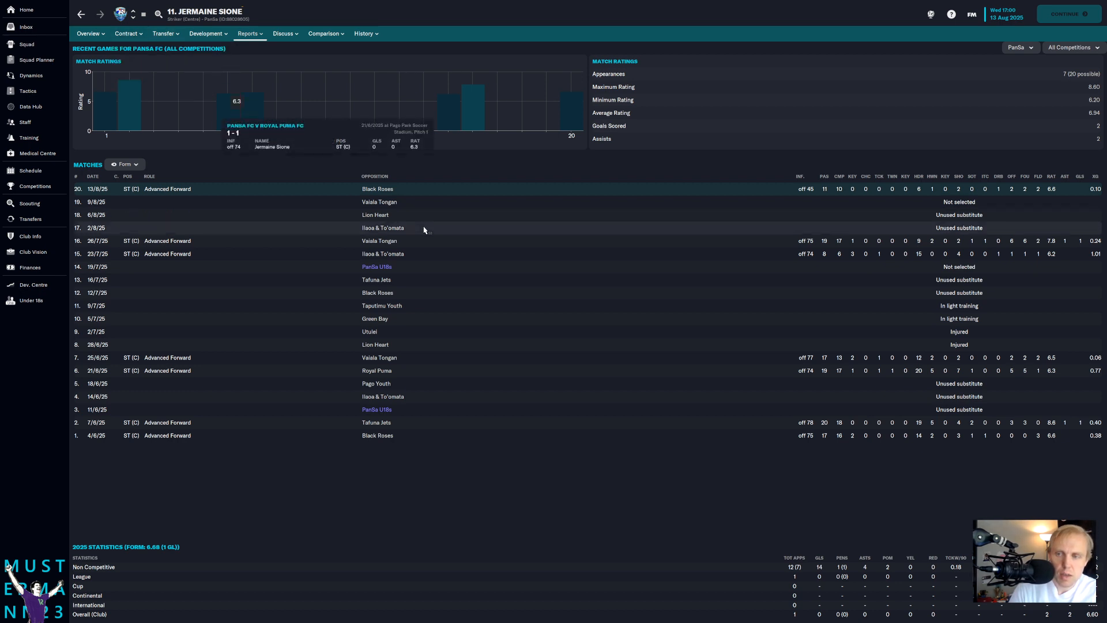
{"action": "left_click", "coordinate": [26, 27]}
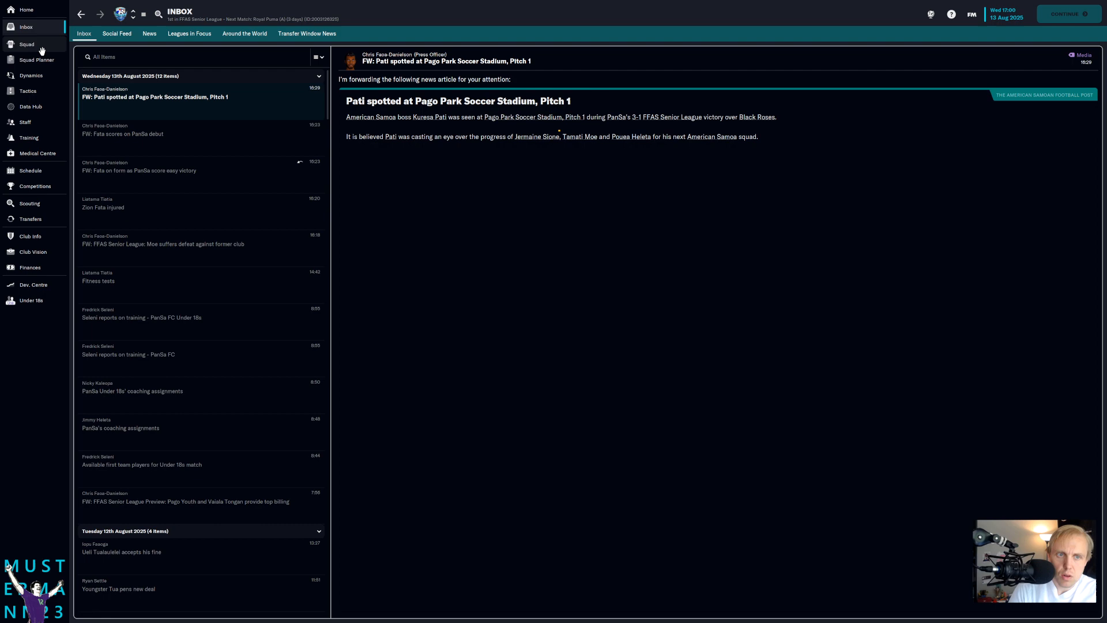
{"action": "left_click", "coordinate": [30, 74]}
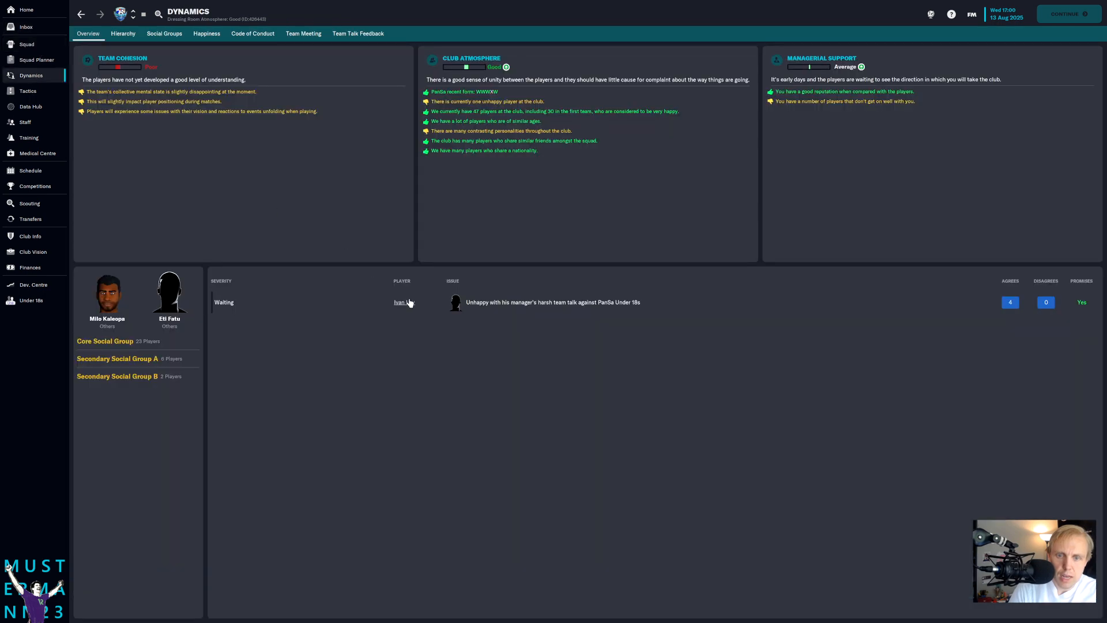
{"action": "left_click", "coordinate": [399, 302]}
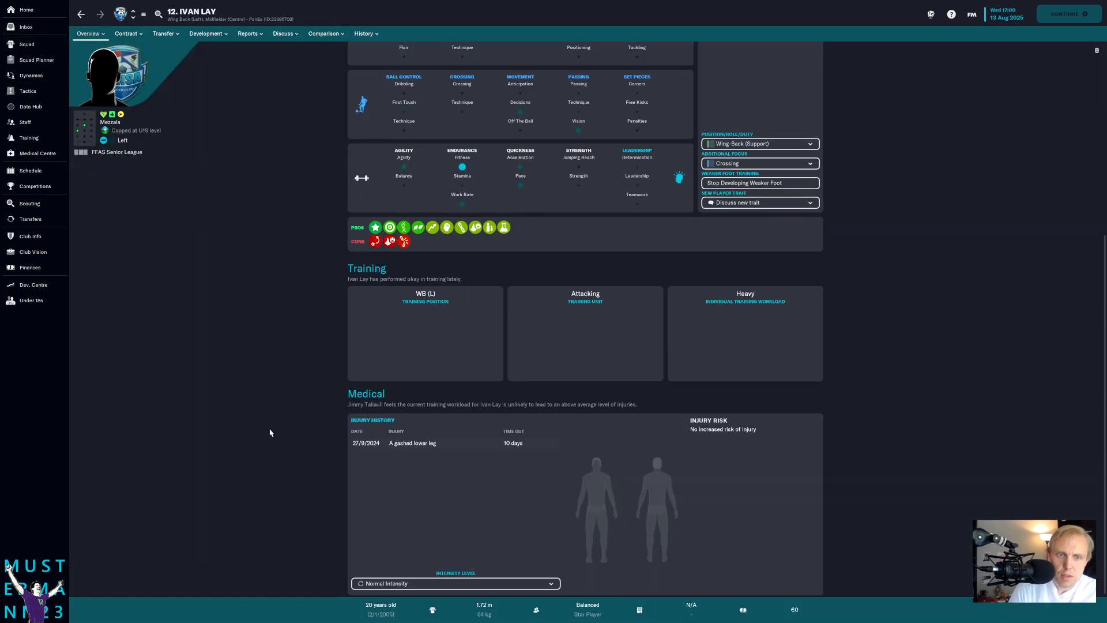
{"action": "scroll", "scroll_direction": "up", "scroll_amount": 3}
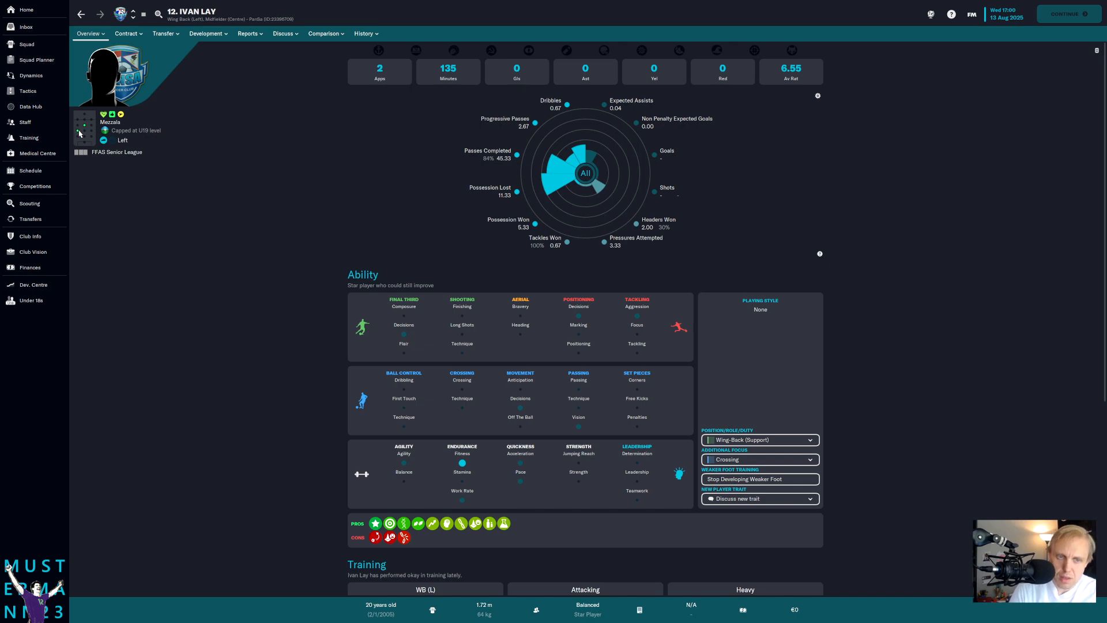
{"action": "scroll", "scroll_direction": "down", "scroll_amount": 3}
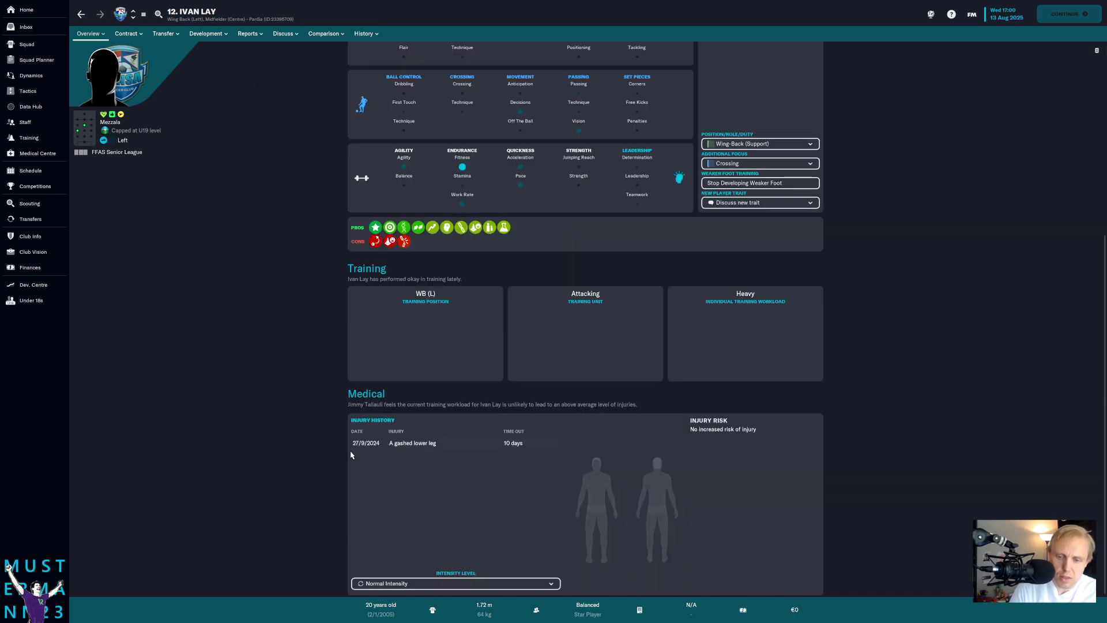
{"action": "left_click", "coordinate": [283, 33]}
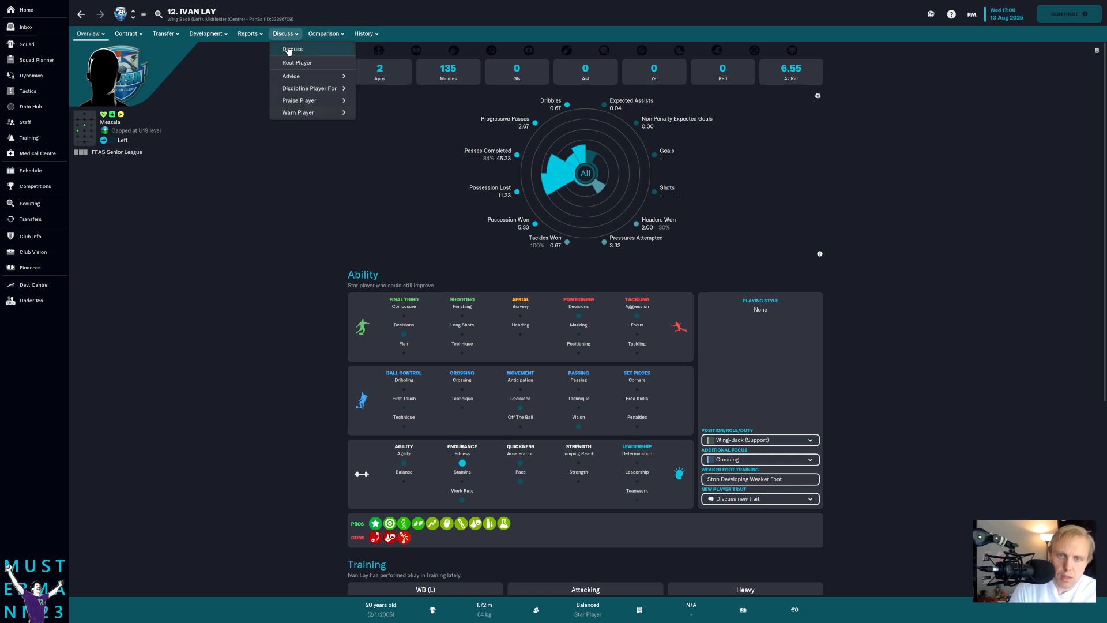
{"action": "left_click", "coordinate": [249, 33]}
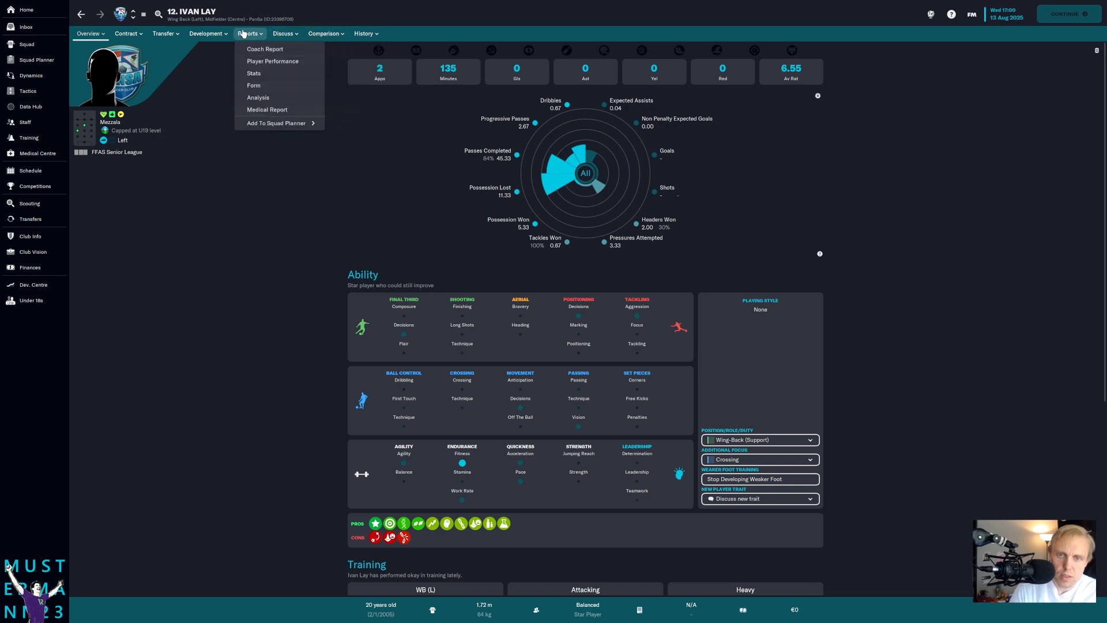
{"action": "left_click", "coordinate": [272, 61]}
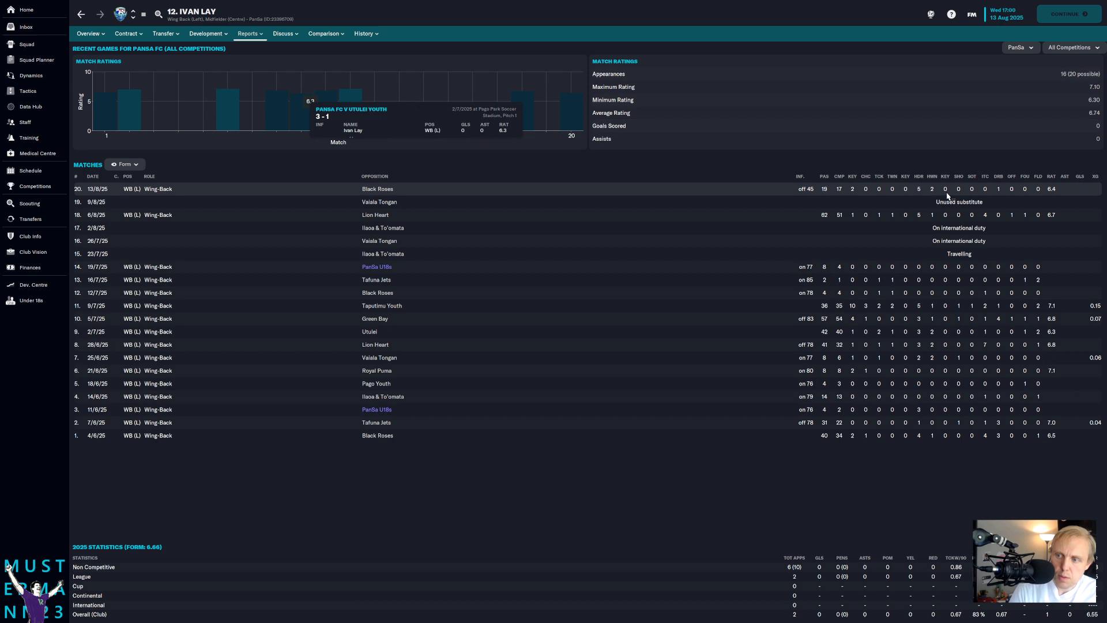
{"action": "mouse_move", "coordinate": [952, 215]}
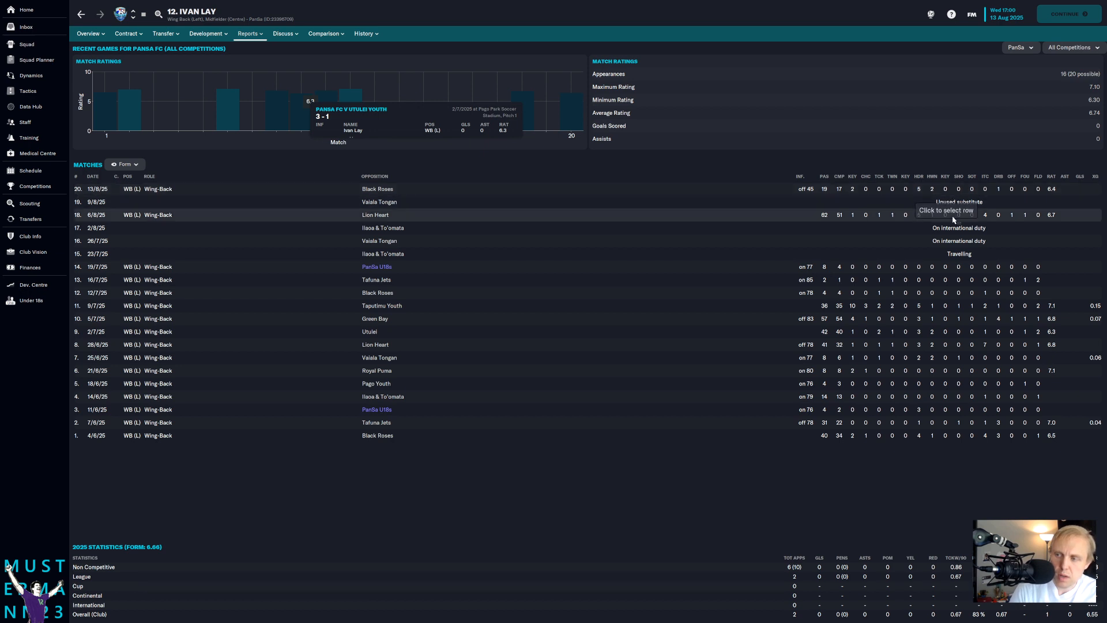
{"action": "mouse_move", "coordinate": [120, 83]}
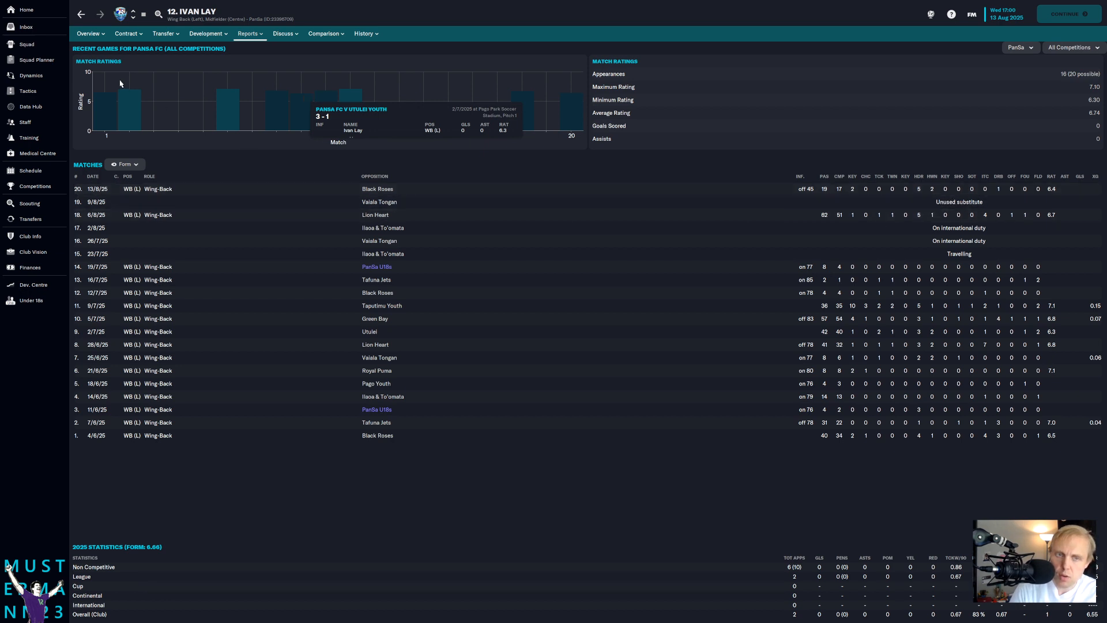
{"action": "left_click", "coordinate": [30, 76]}
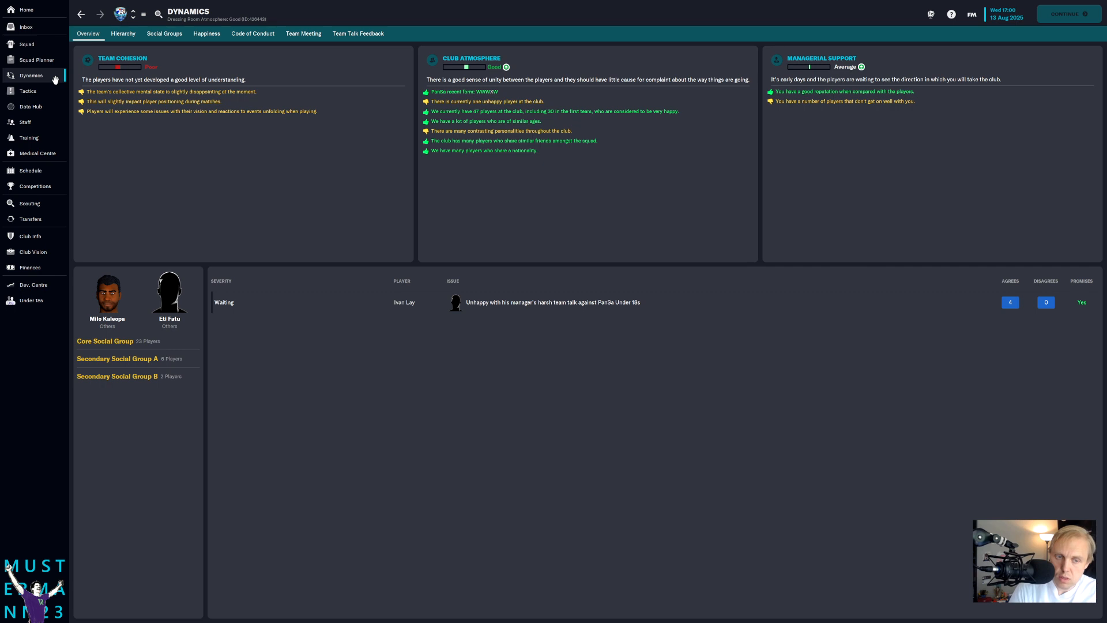
{"action": "mouse_move", "coordinate": [425, 325]}
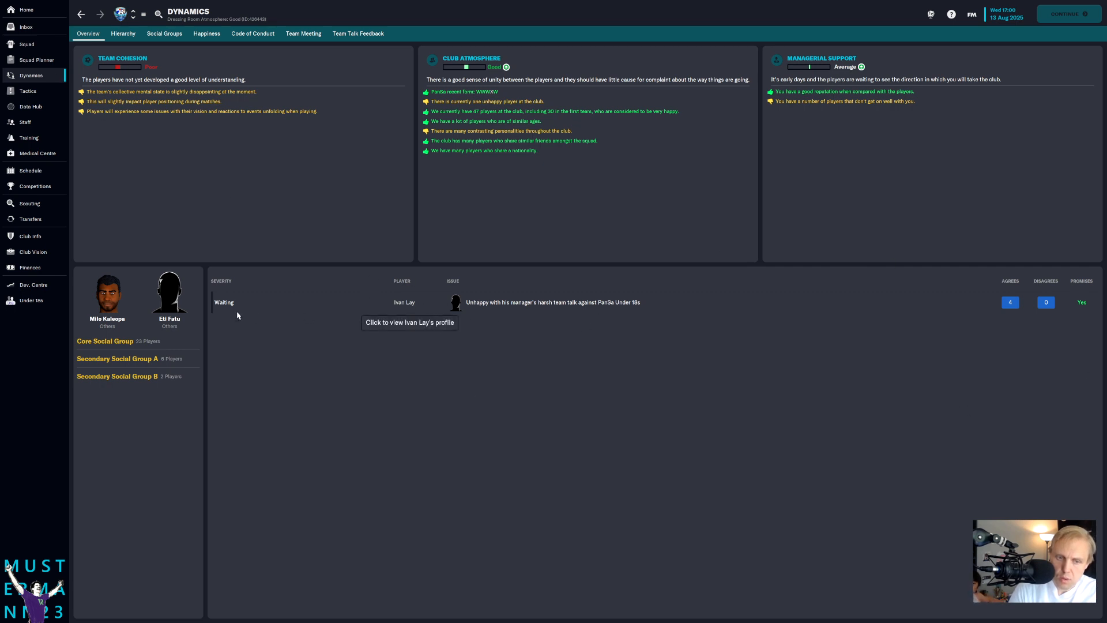
Step: Browse Milo Kaleopa's chat topics, then ask Ueli Tualaulelei about dressing room issues and promise to address them
{"action": "right_click", "coordinate": [107, 293]}
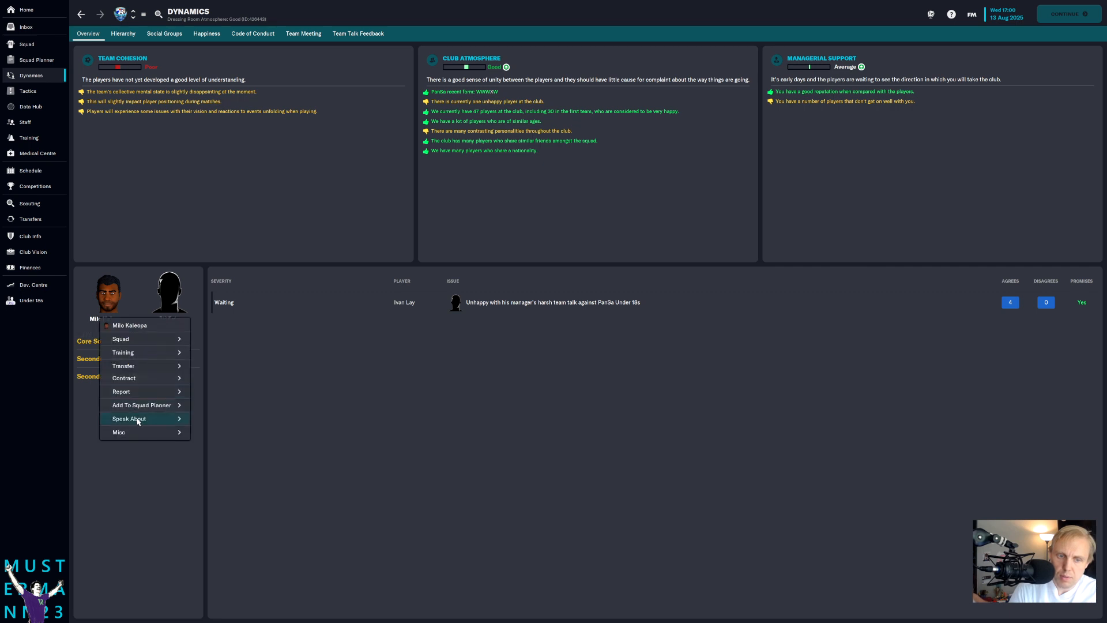
{"action": "left_click", "coordinate": [129, 418]}
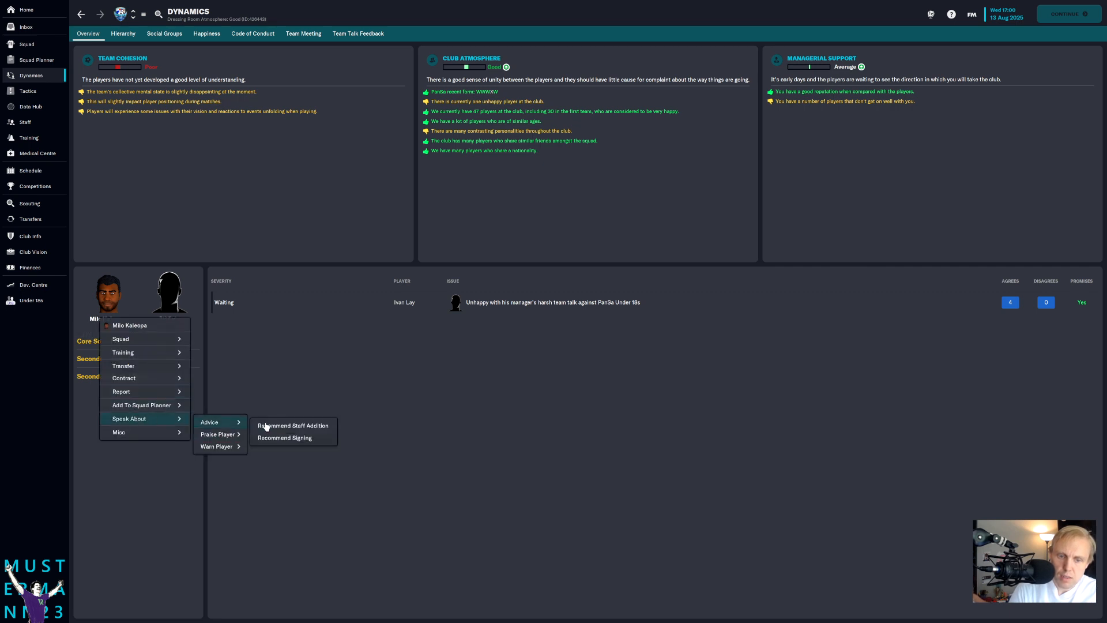
{"action": "mouse_move", "coordinate": [227, 421]}
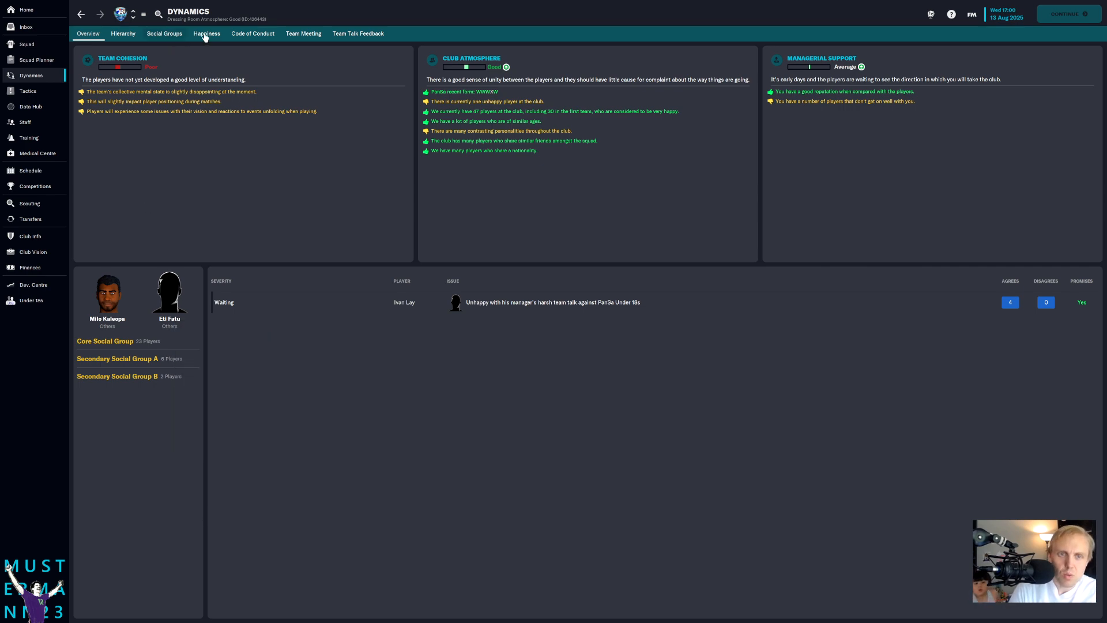
{"action": "left_click", "coordinate": [164, 33]}
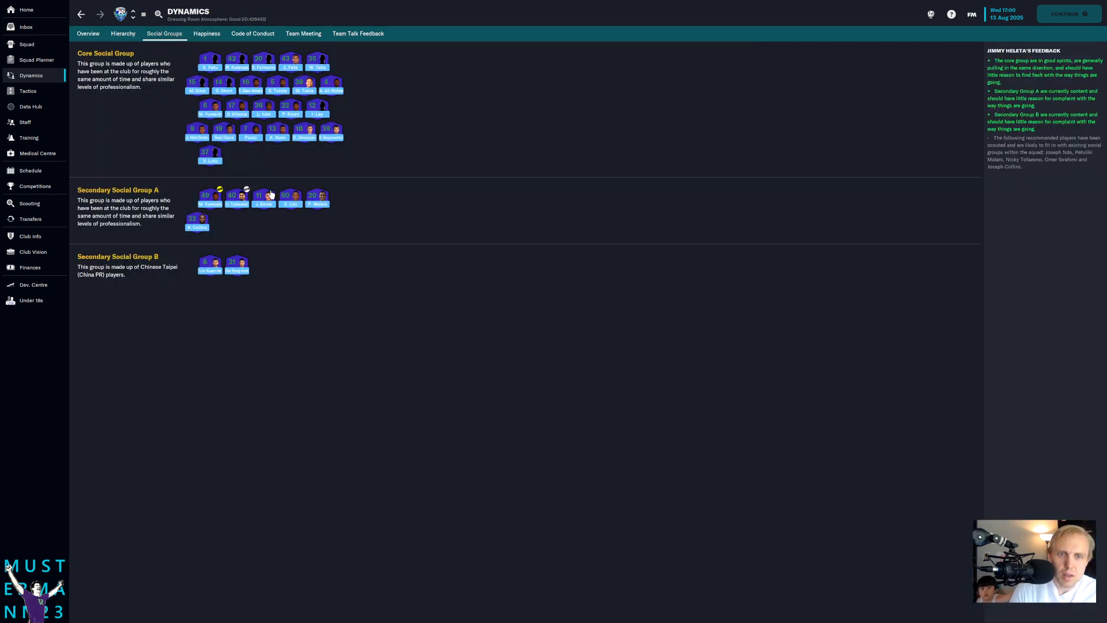
{"action": "right_click", "coordinate": [263, 195]}
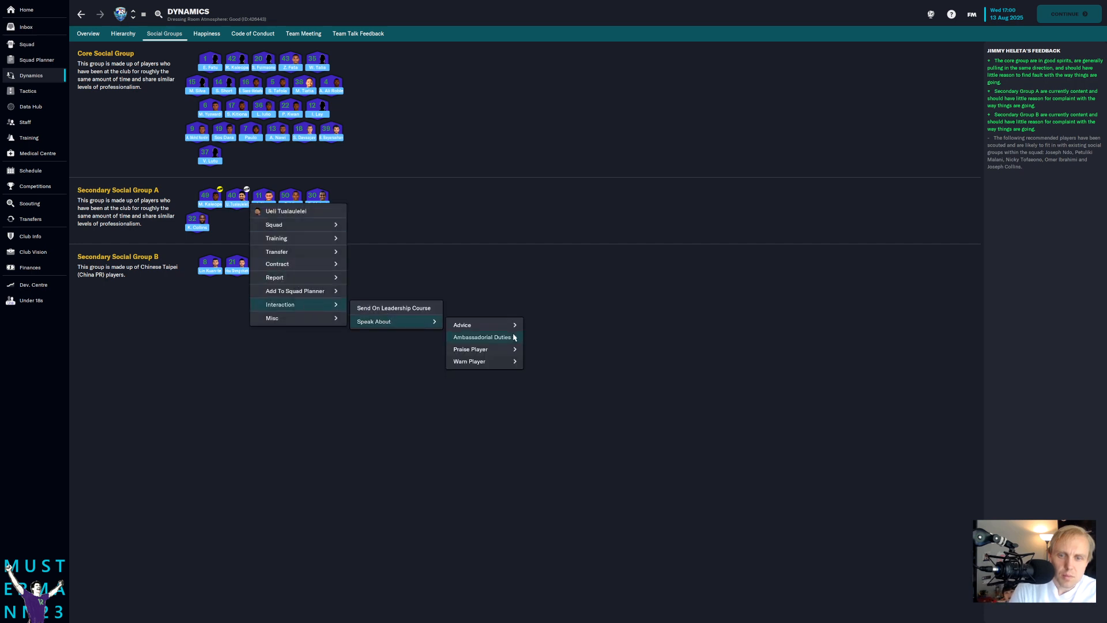
{"action": "left_click", "coordinate": [463, 325]}
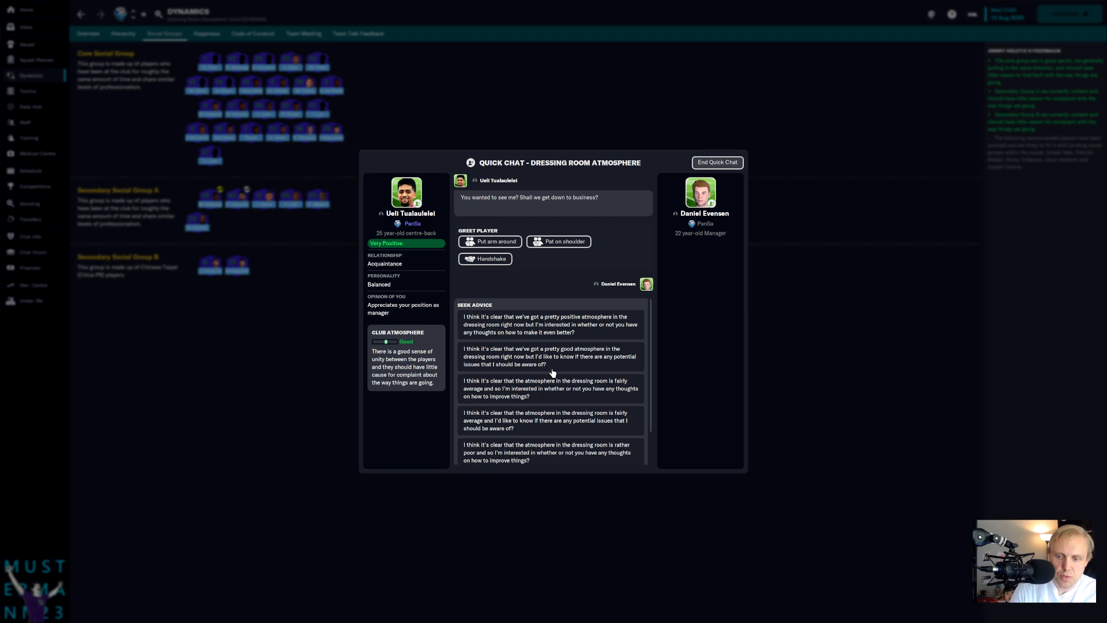
{"action": "left_click", "coordinate": [550, 355]}
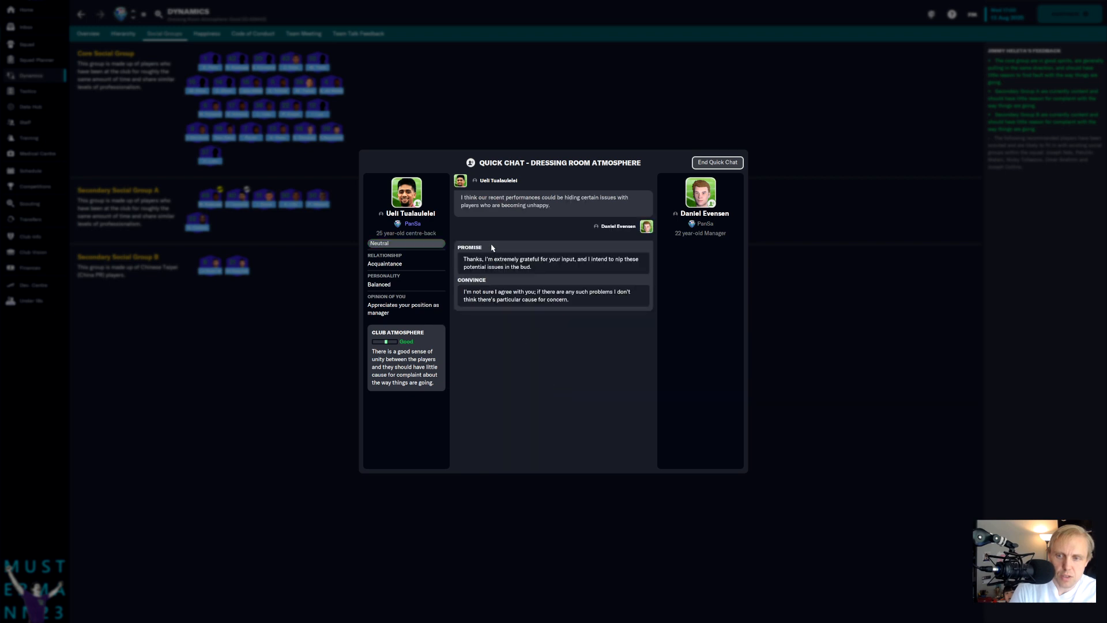
{"action": "mouse_move", "coordinate": [625, 200]}
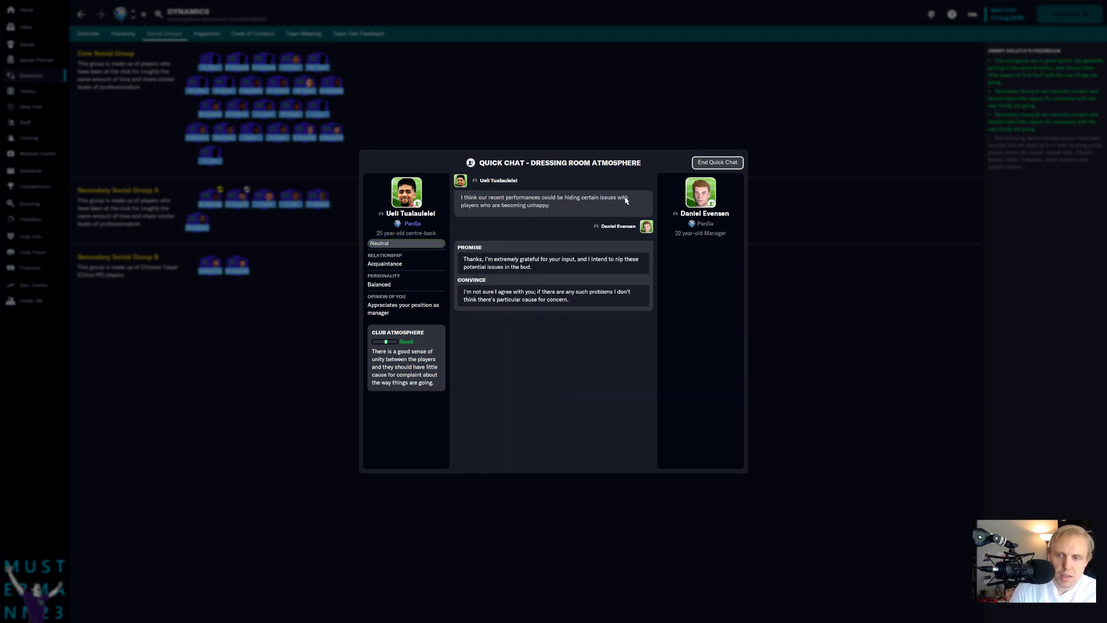
{"action": "mouse_move", "coordinate": [531, 266]}
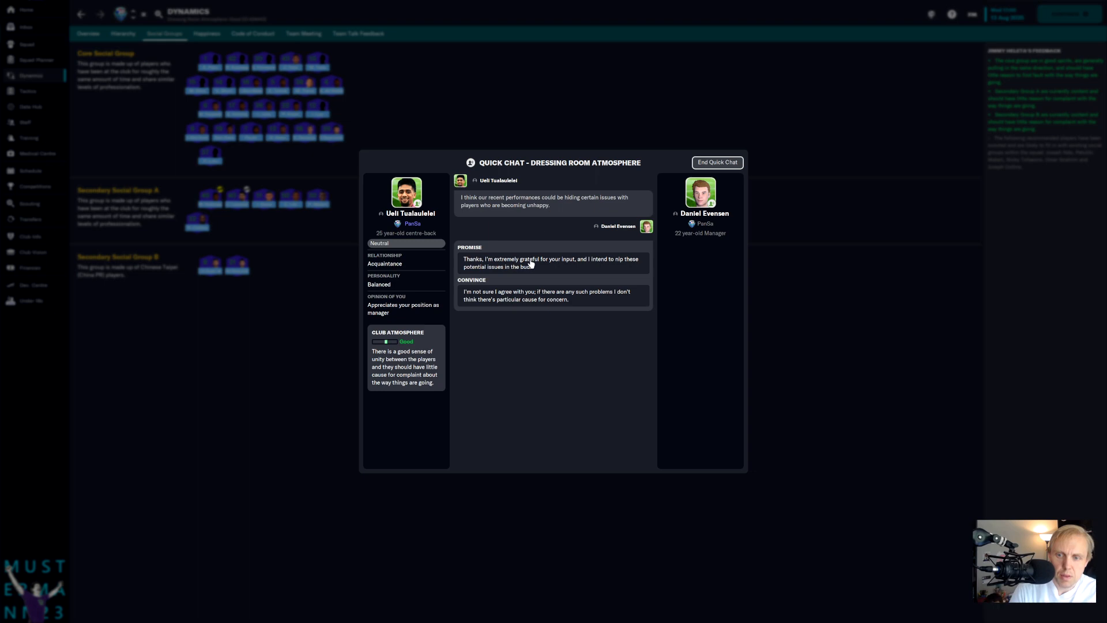
{"action": "left_click", "coordinate": [716, 162]}
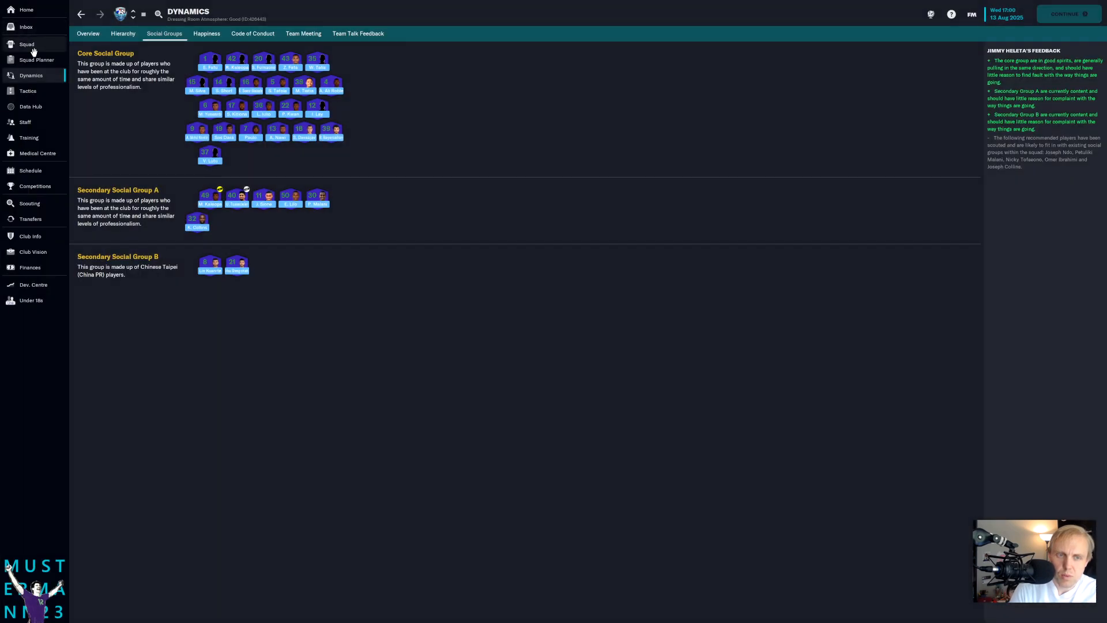
{"action": "mouse_move", "coordinate": [31, 53]}
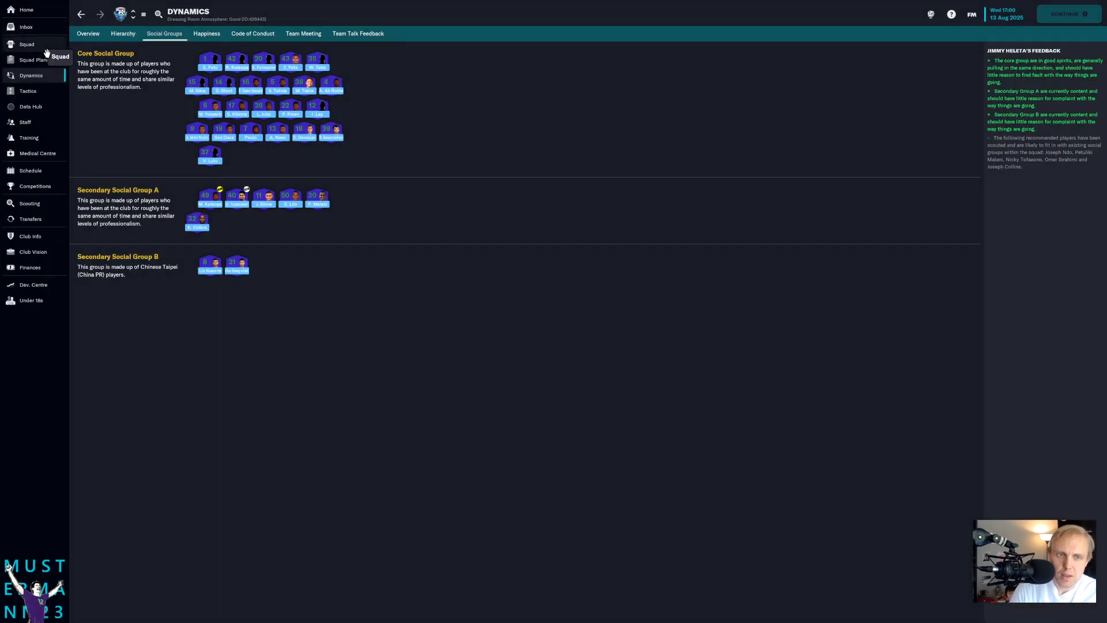
Step: Browse Ivan Lay's report and discussion options and hold a brief Criticise Last Game chat
{"action": "left_click", "coordinate": [87, 33]}
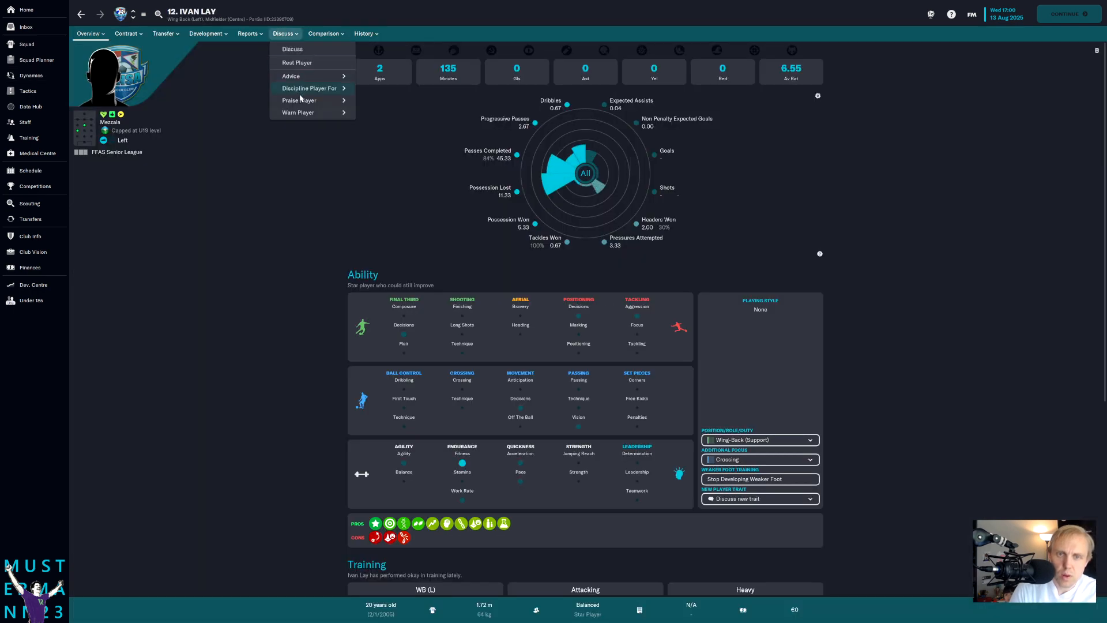
{"action": "mouse_move", "coordinate": [309, 87]}
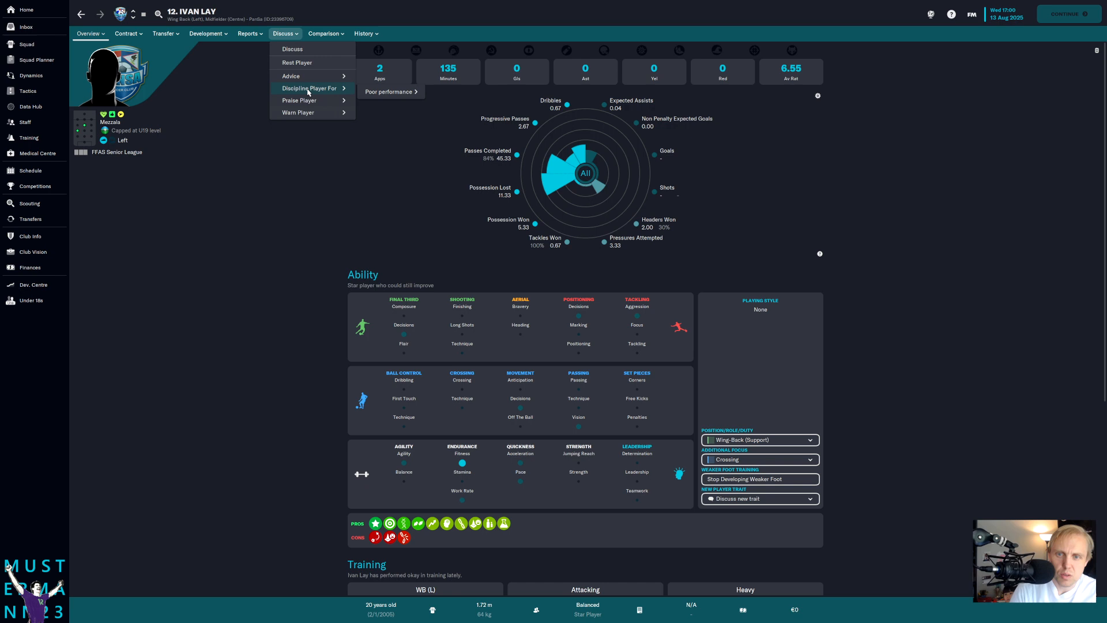
{"action": "left_click", "coordinate": [248, 34]}
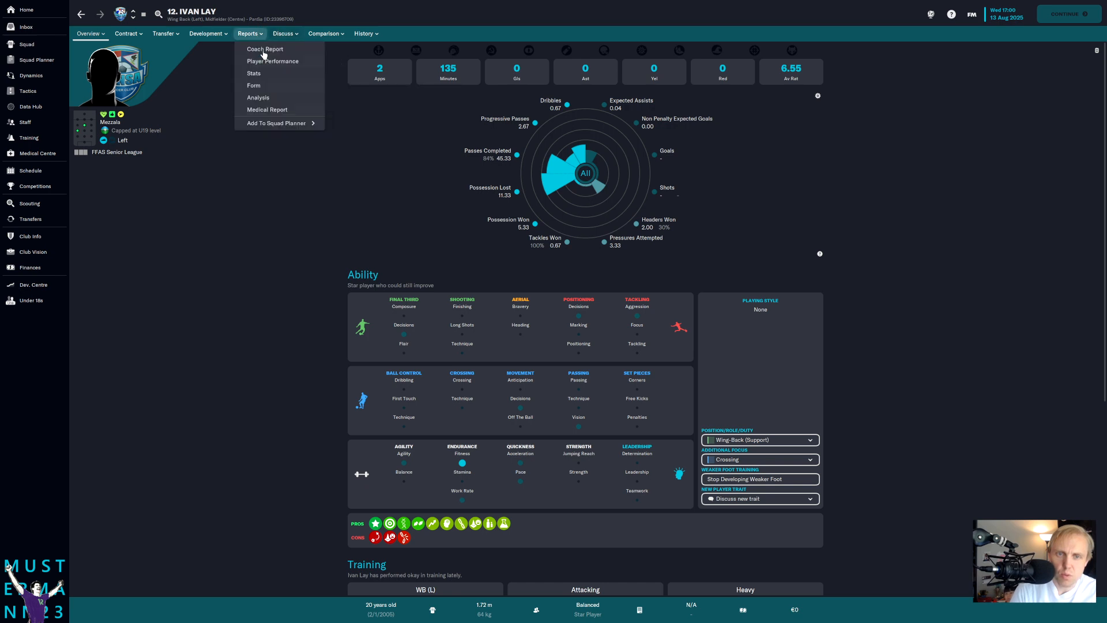
{"action": "left_click", "coordinate": [283, 33]}
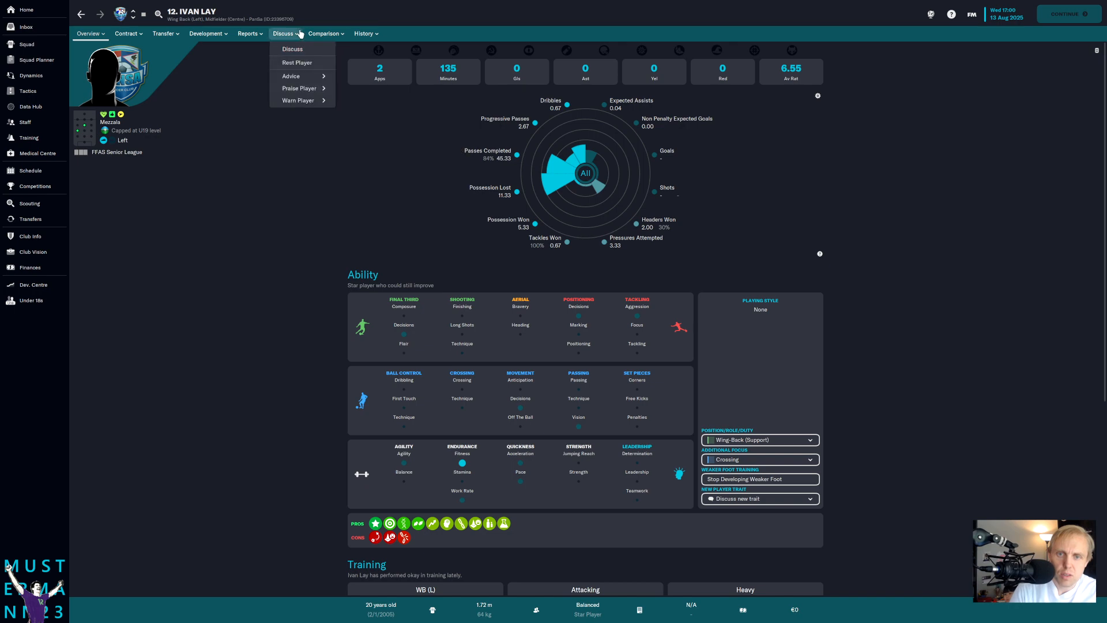
{"action": "left_click", "coordinate": [292, 49]}
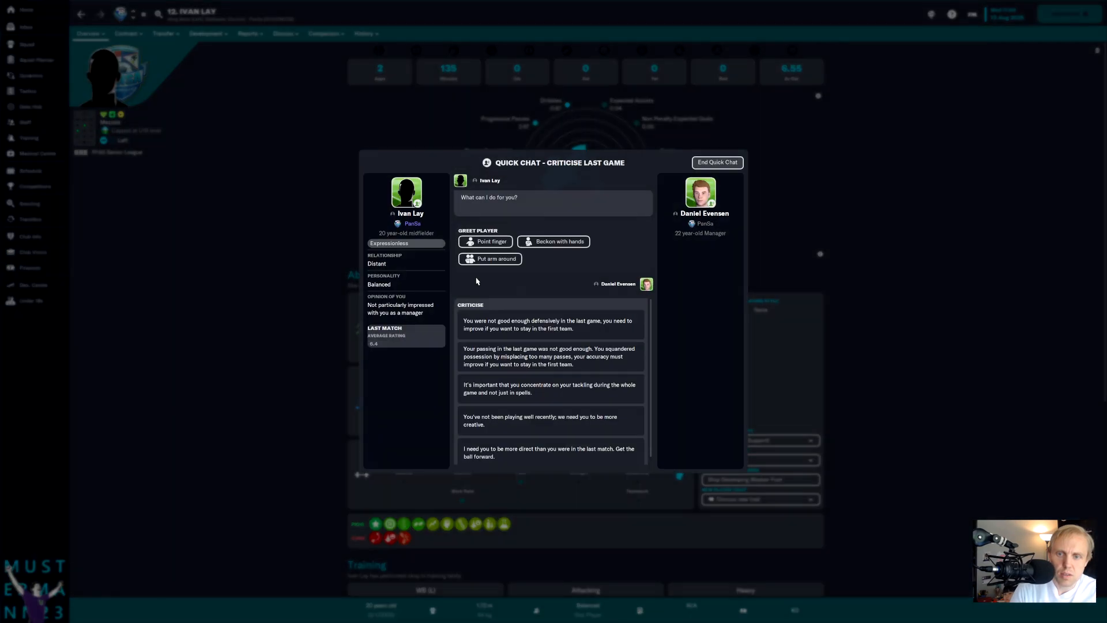
{"action": "left_click", "coordinate": [716, 162]}
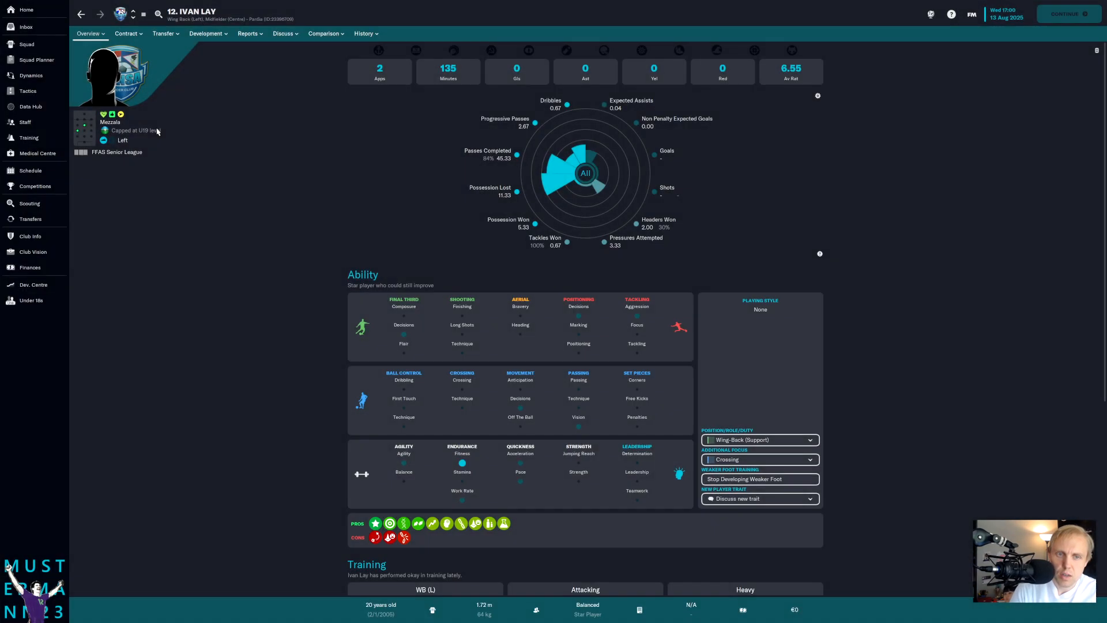
{"action": "left_click", "coordinate": [248, 34]}
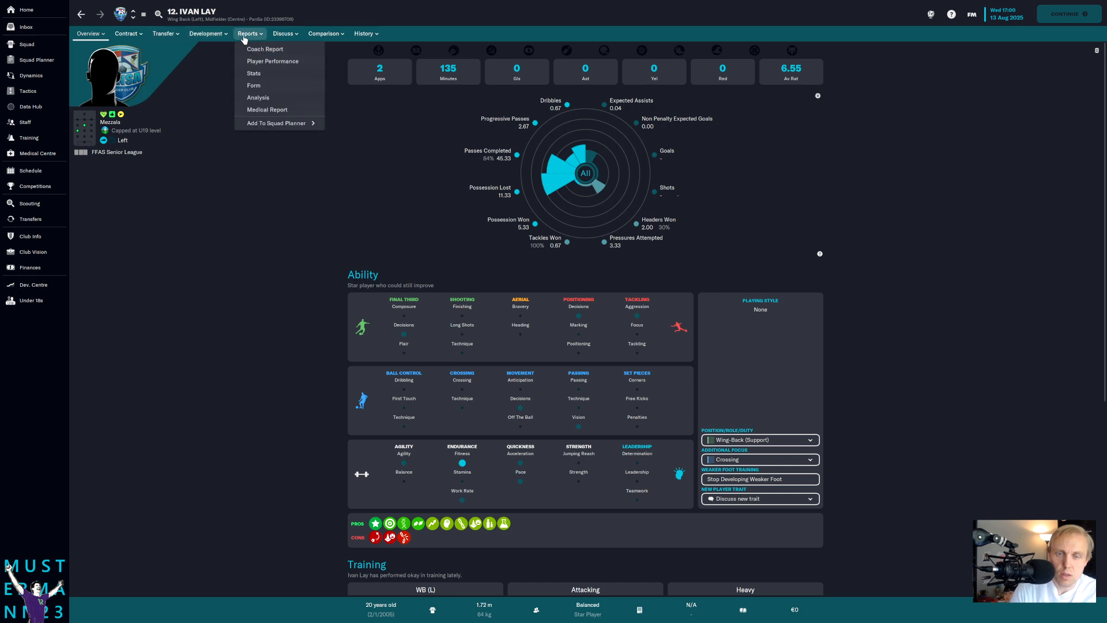
{"action": "left_click", "coordinate": [127, 34]}
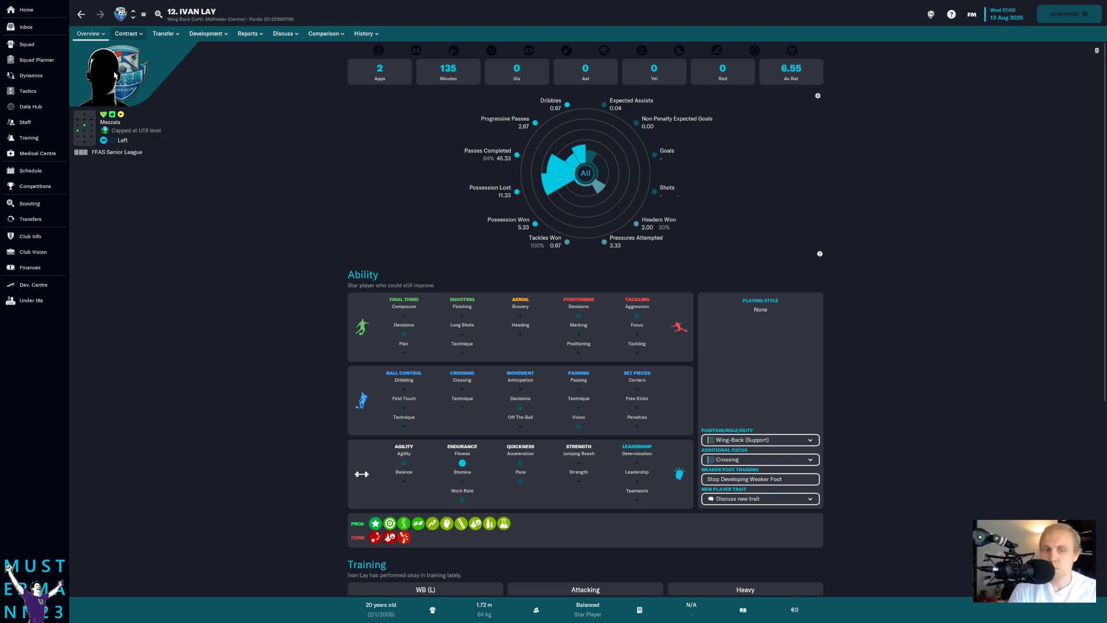
{"action": "mouse_move", "coordinate": [48, 36]}
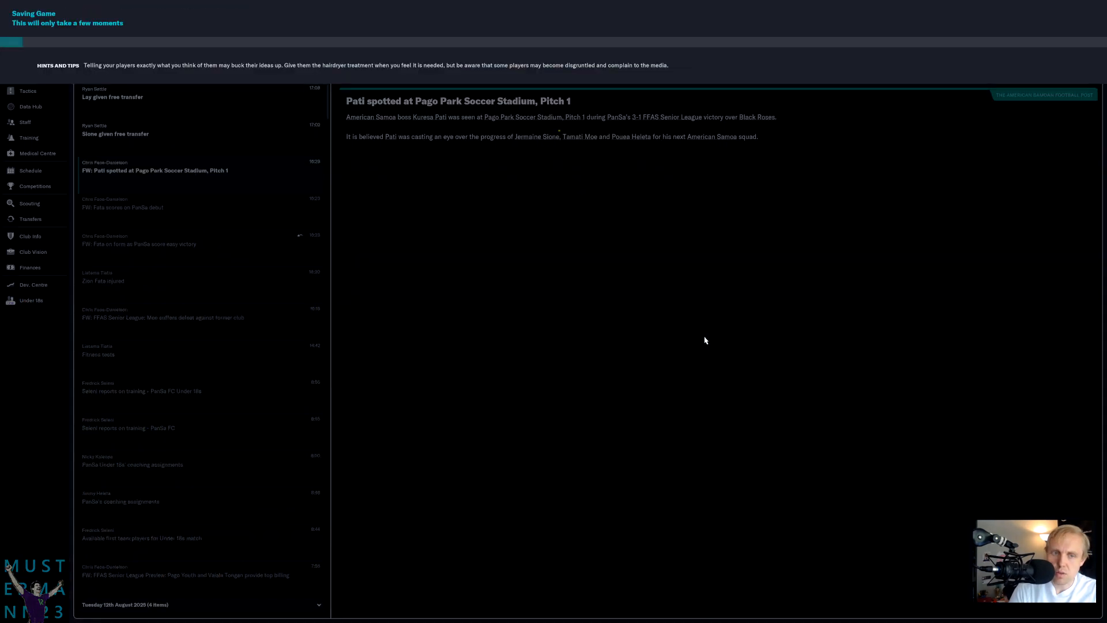
{"action": "mouse_move", "coordinate": [355, 251]}
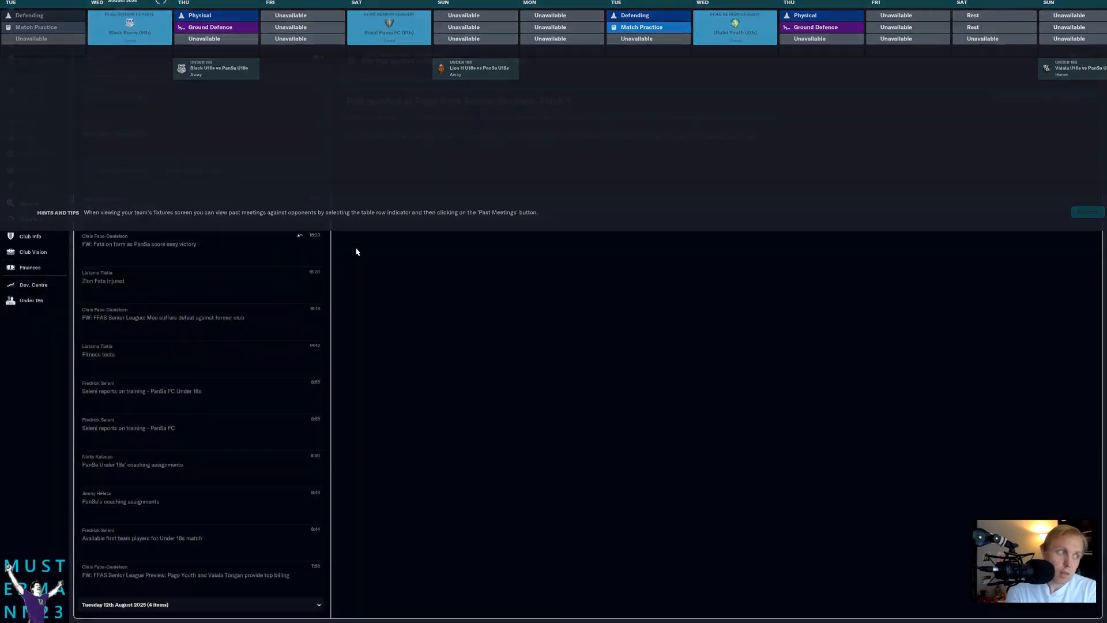
Step: View the inbox social feed once the game reaches Wednesday 13 August
{"action": "left_click", "coordinate": [26, 27]}
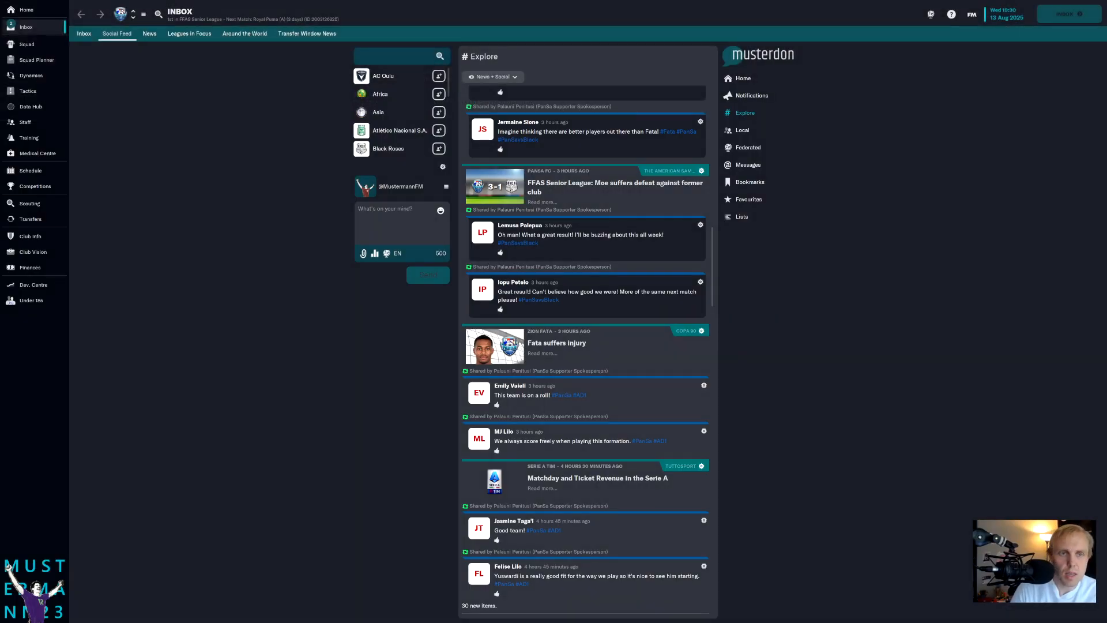
Step: Read the released-player messages and check the squad dynamics overview
{"action": "left_click", "coordinate": [83, 33]}
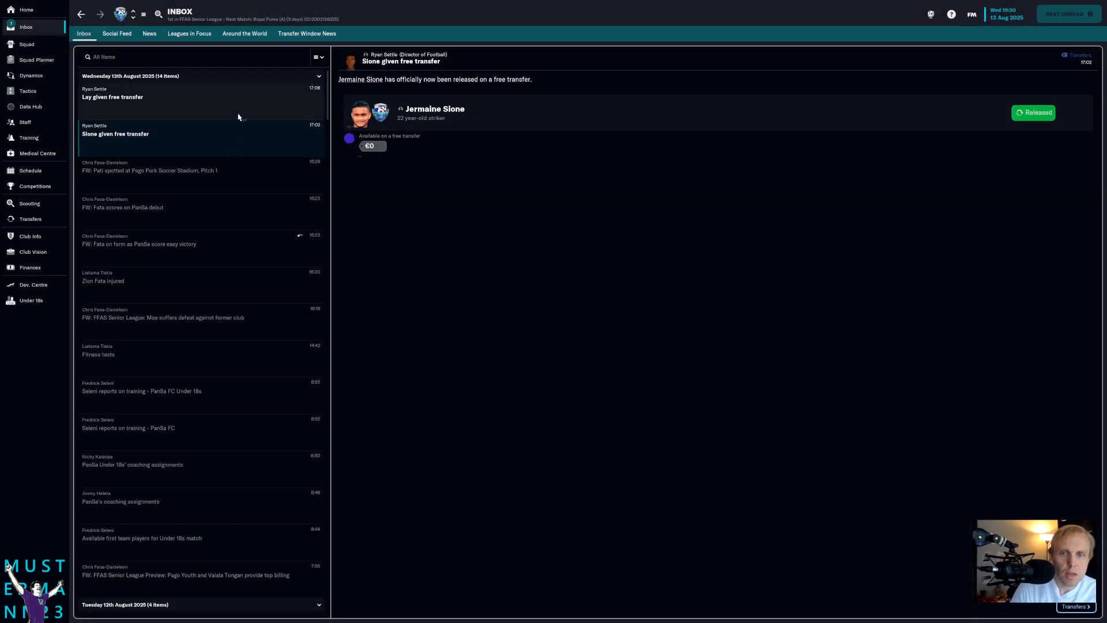
{"action": "left_click", "coordinate": [31, 76]}
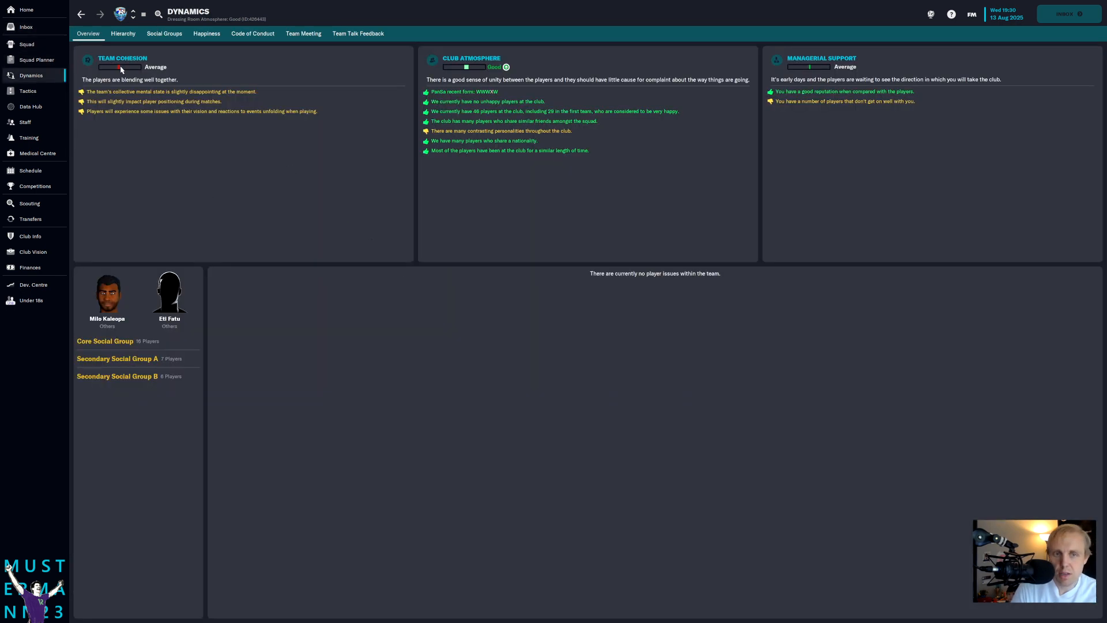
{"action": "mouse_move", "coordinate": [494, 73]}
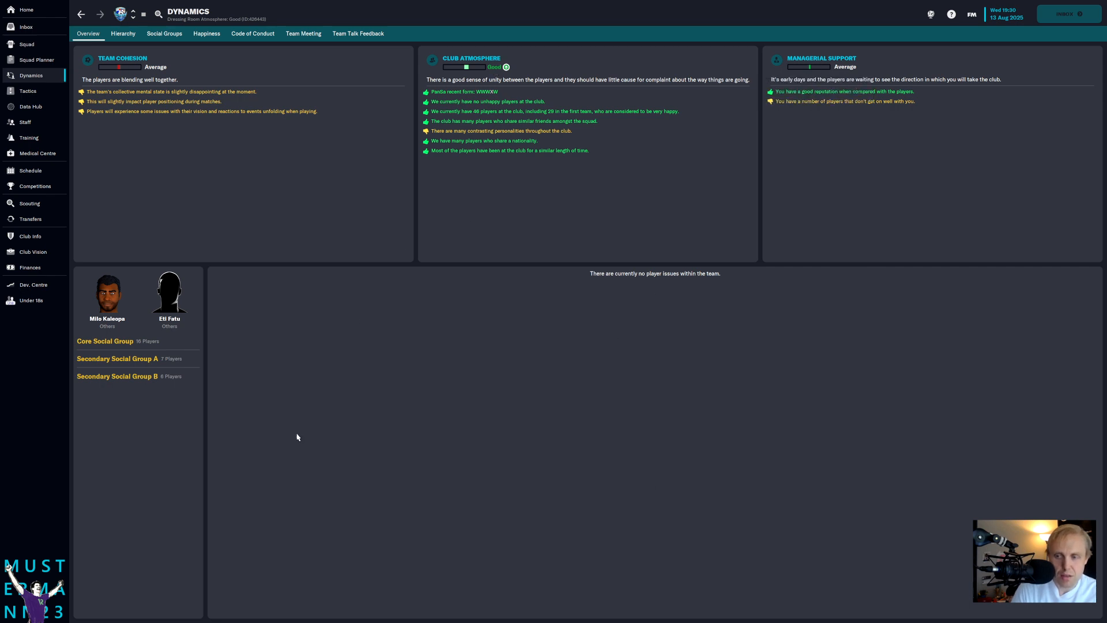
{"action": "mouse_move", "coordinate": [97, 75]}
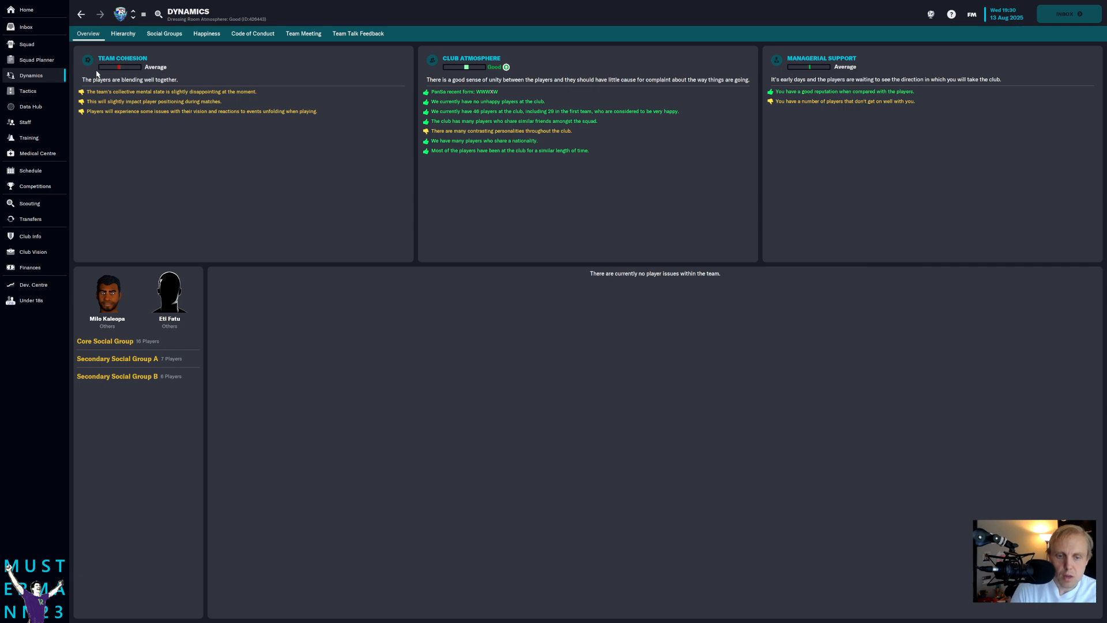
{"action": "left_click", "coordinate": [26, 27]}
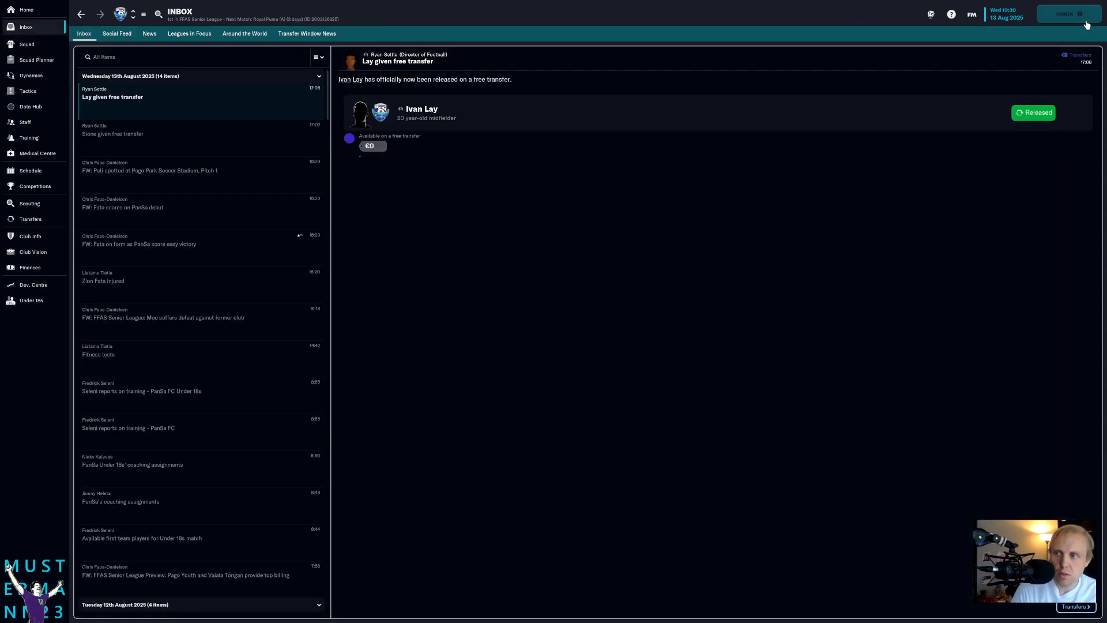
Step: Advance the game a day toward the Royal Puma fixture
{"action": "left_click", "coordinate": [29, 171]}
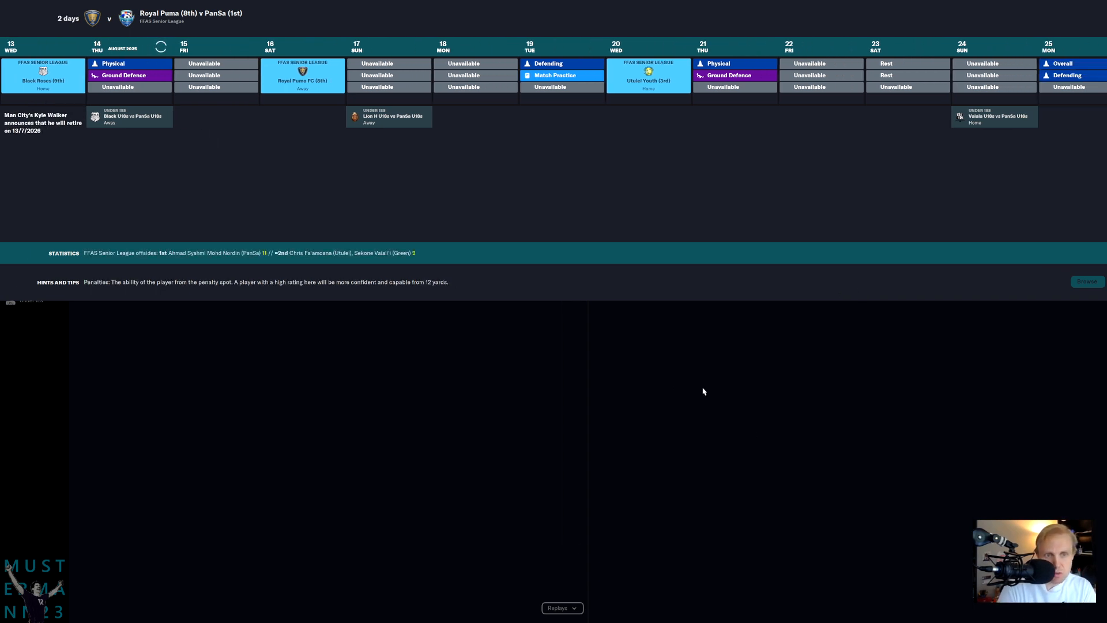
{"action": "mouse_move", "coordinate": [668, 387]}
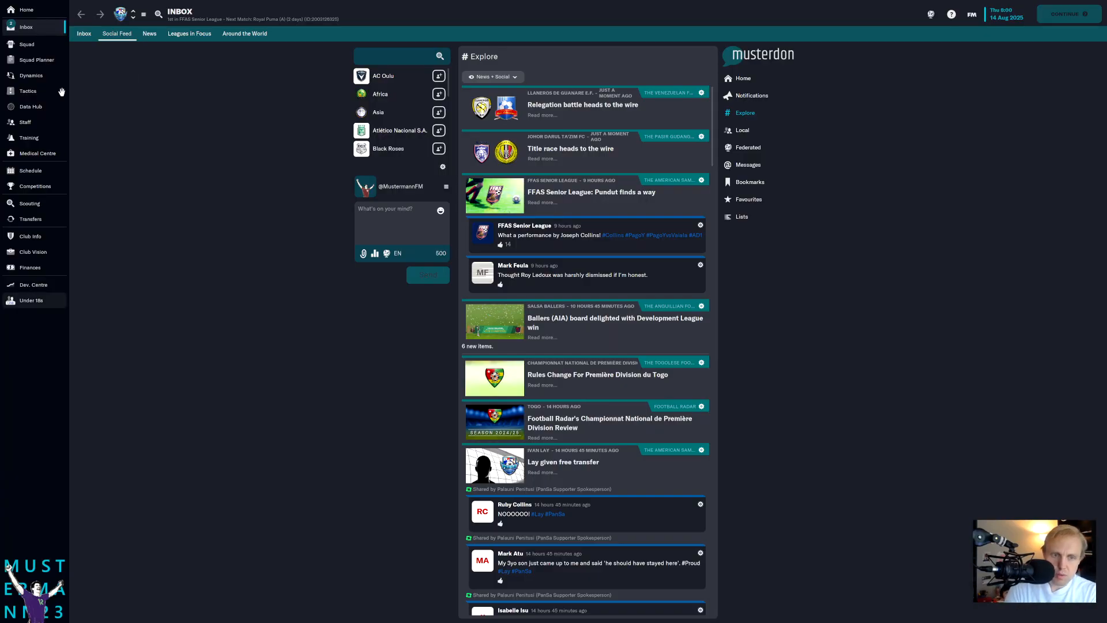
Step: Read the Player of the Week news and check squad dynamics, ending on the fixture schedule
{"action": "left_click", "coordinate": [83, 33]}
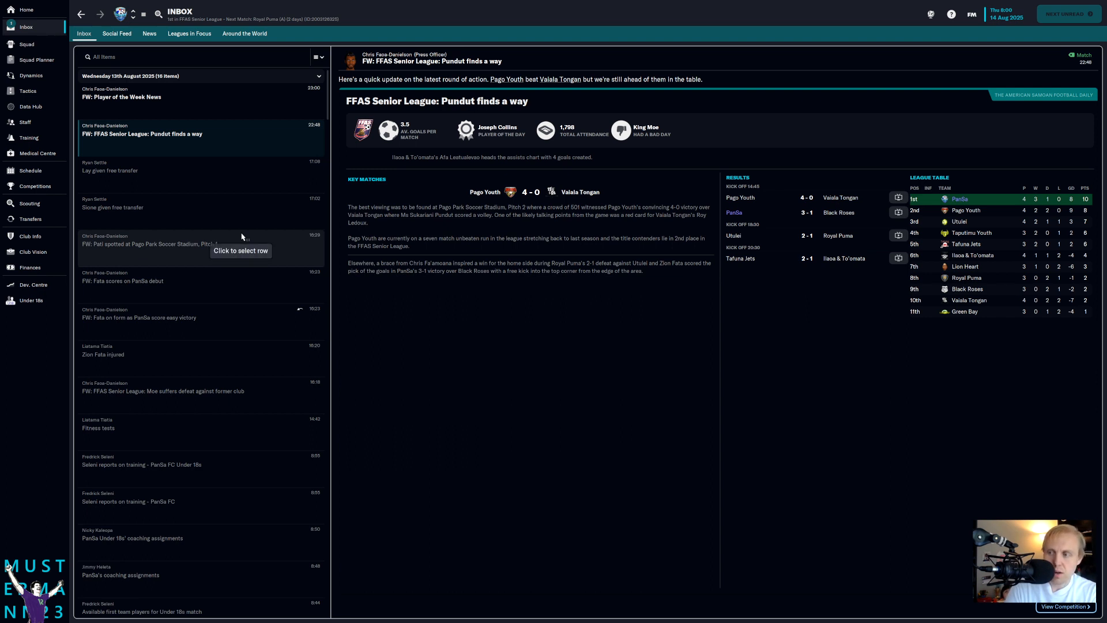
{"action": "left_click", "coordinate": [197, 93]}
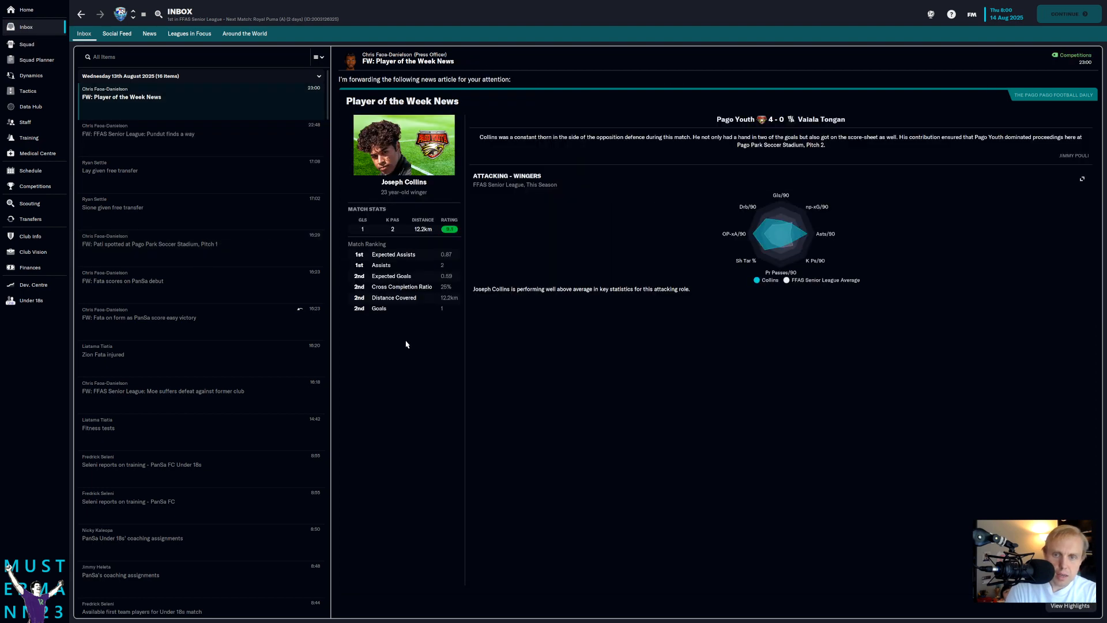
{"action": "mouse_move", "coordinate": [27, 90]}
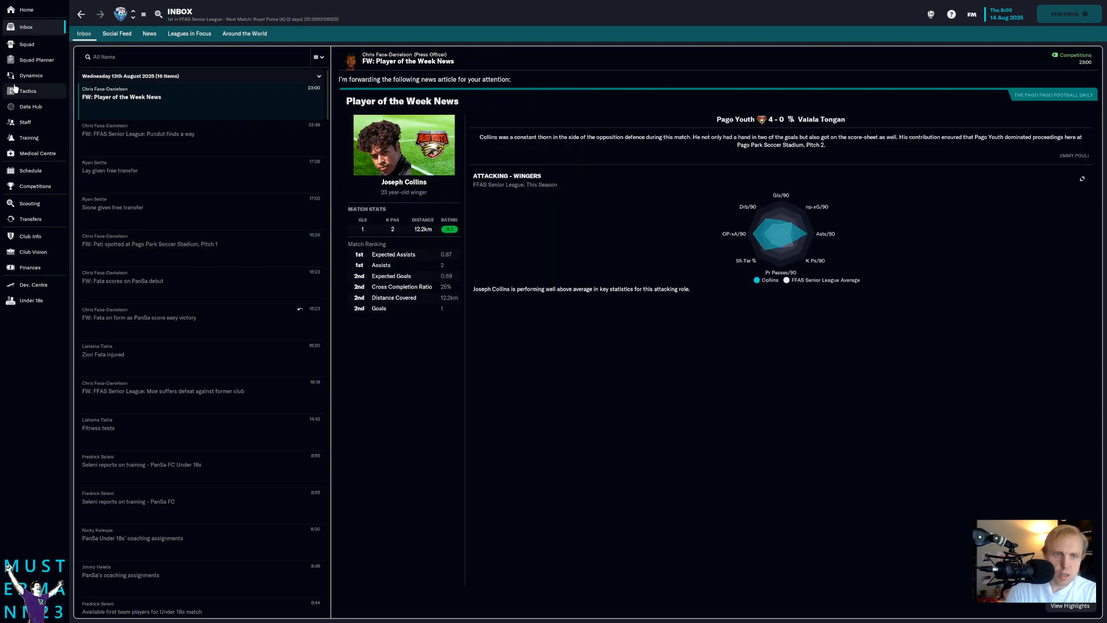
{"action": "left_click", "coordinate": [32, 75]}
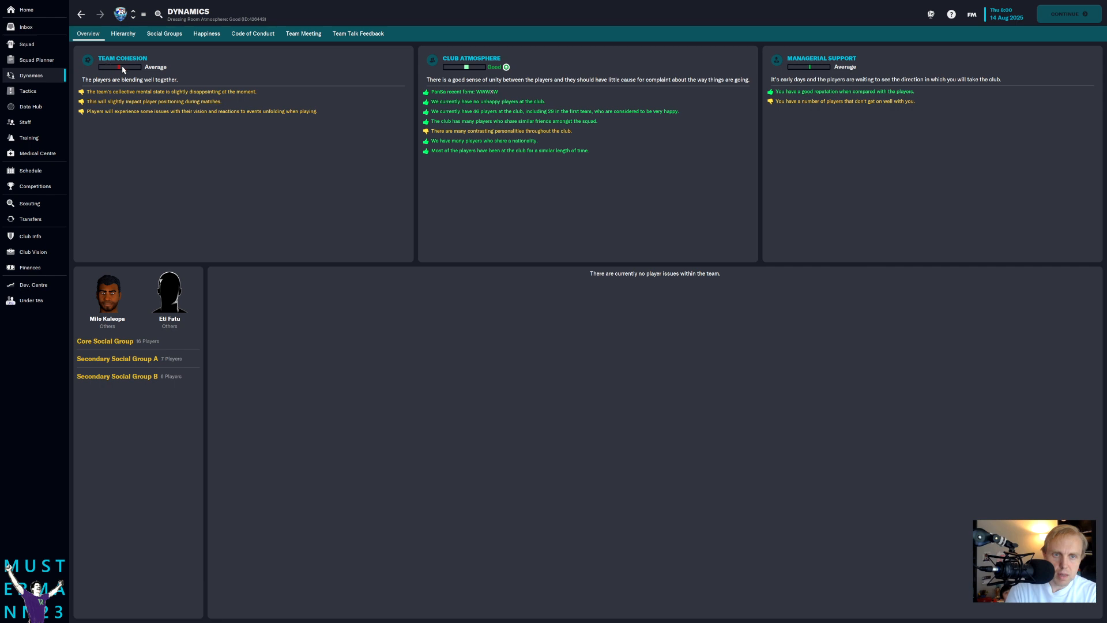
{"action": "mouse_move", "coordinate": [496, 75]}
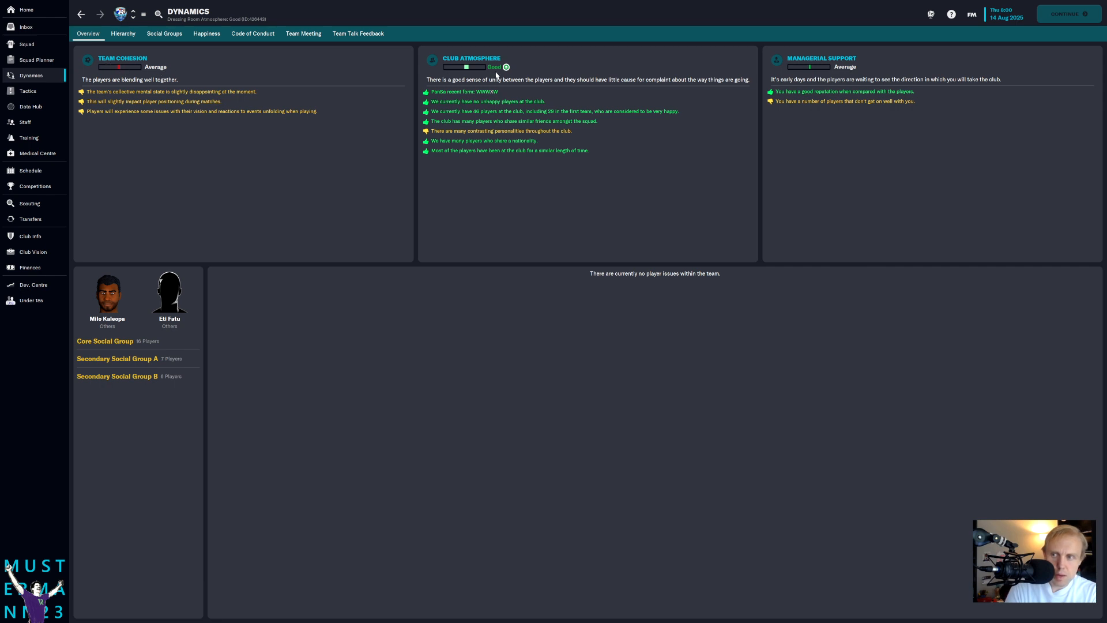
{"action": "mouse_move", "coordinate": [107, 318]}
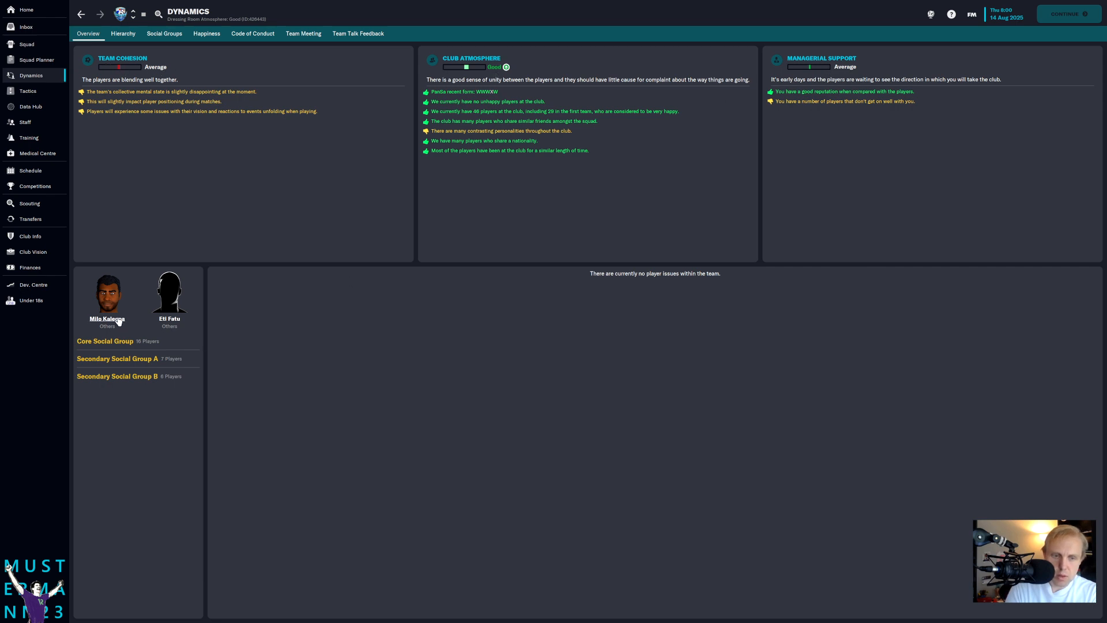
{"action": "mouse_move", "coordinate": [78, 177]}
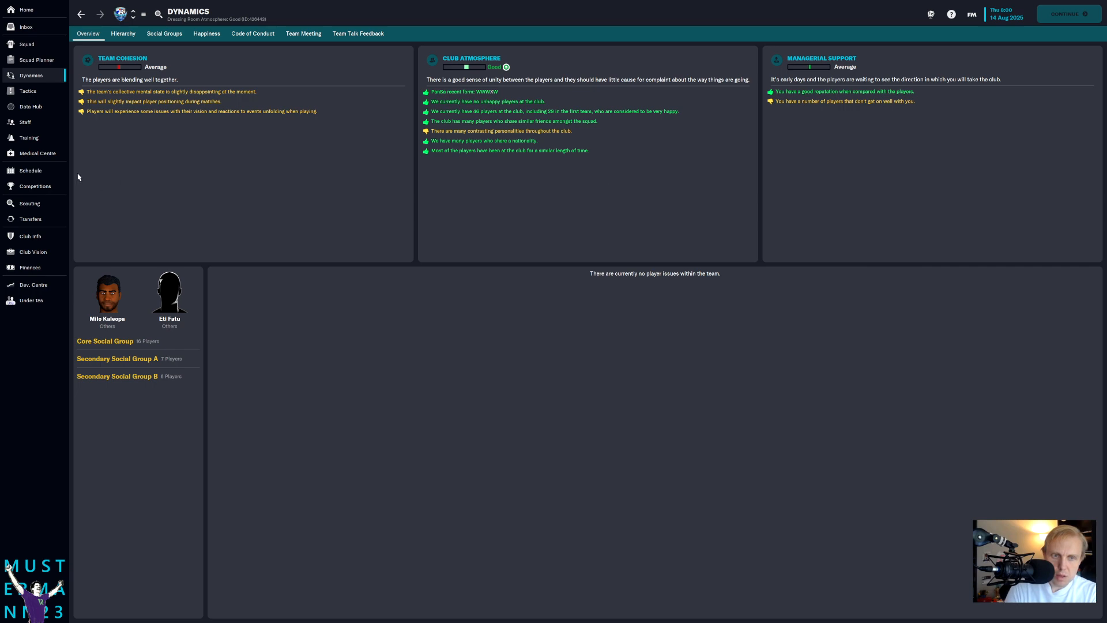
{"action": "left_click", "coordinate": [31, 170]}
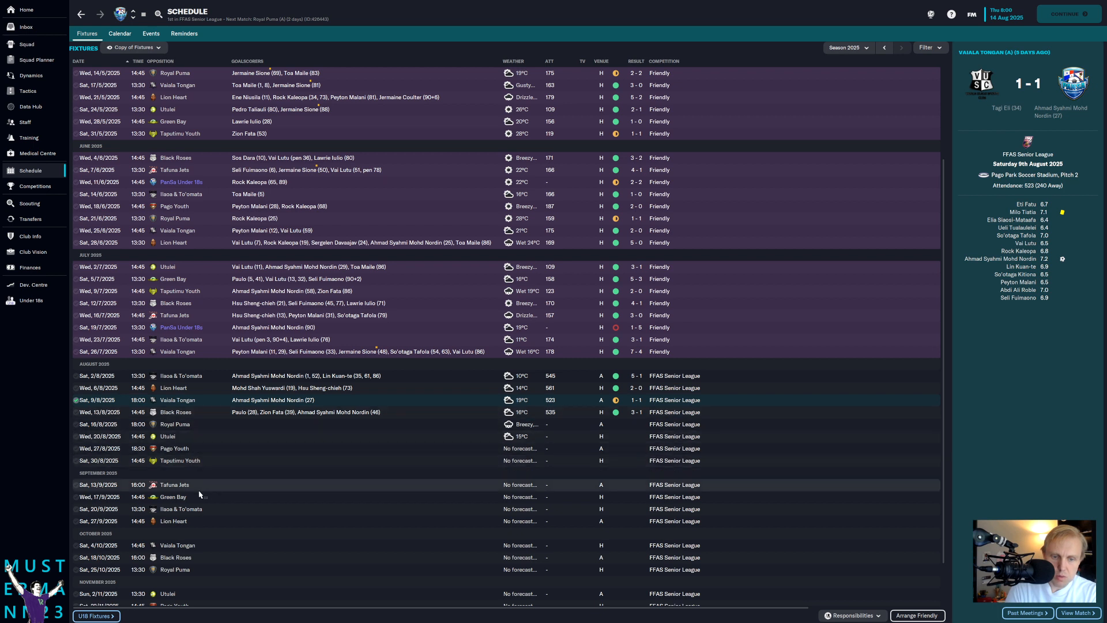
{"action": "mouse_move", "coordinate": [226, 475]}
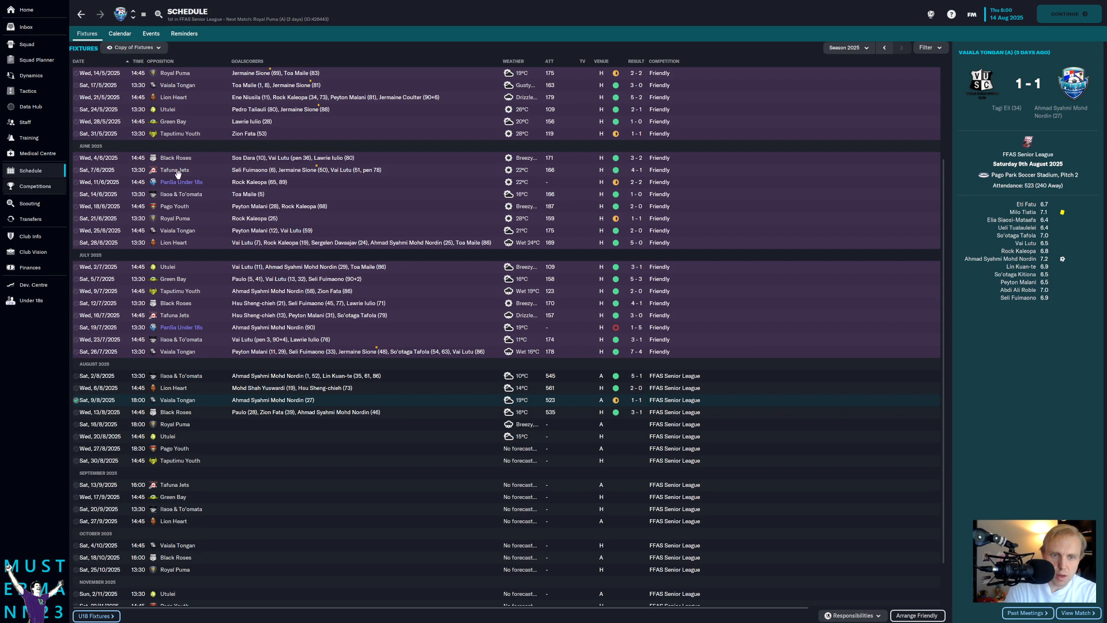
Step: Go from the FFAS Senior League table to Utulei Youth's club page
{"action": "left_click", "coordinate": [35, 186]}
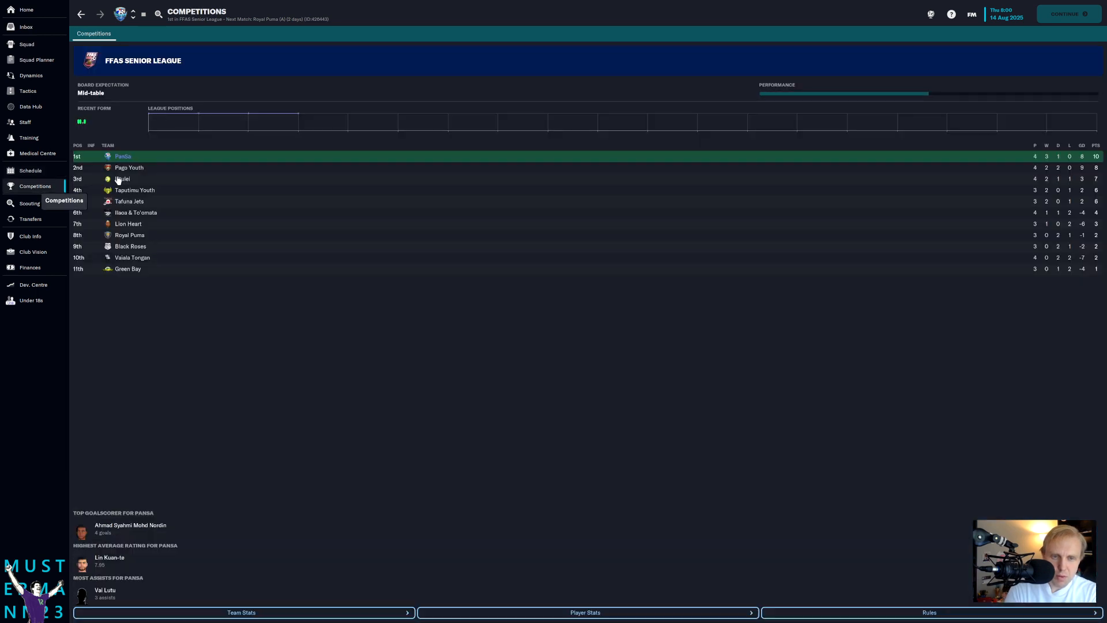
{"action": "mouse_move", "coordinate": [121, 179]}
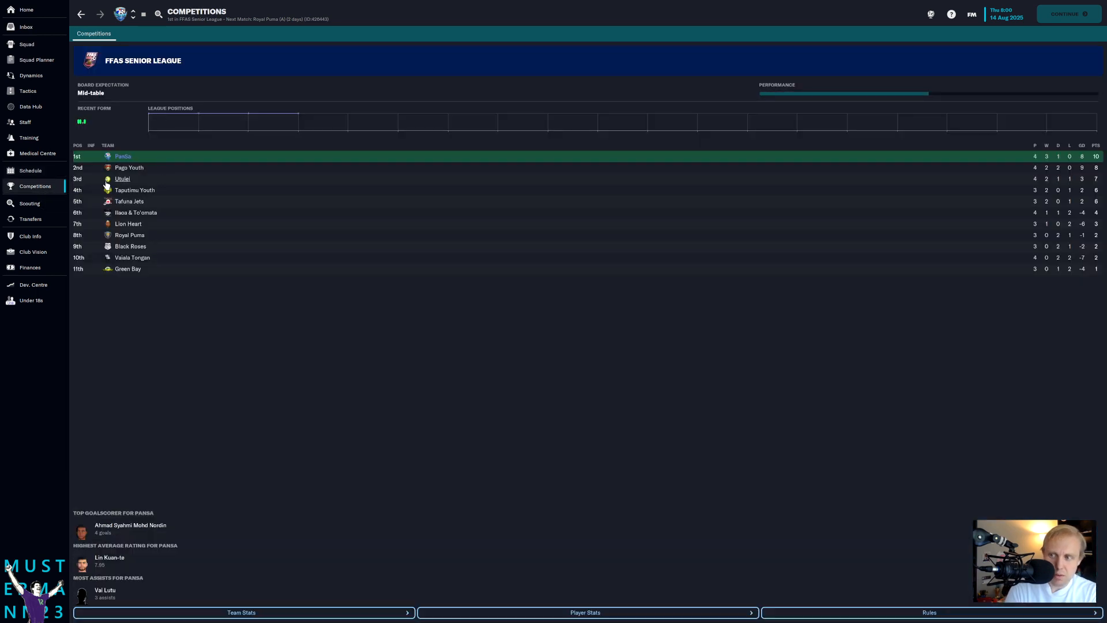
{"action": "left_click", "coordinate": [122, 179]}
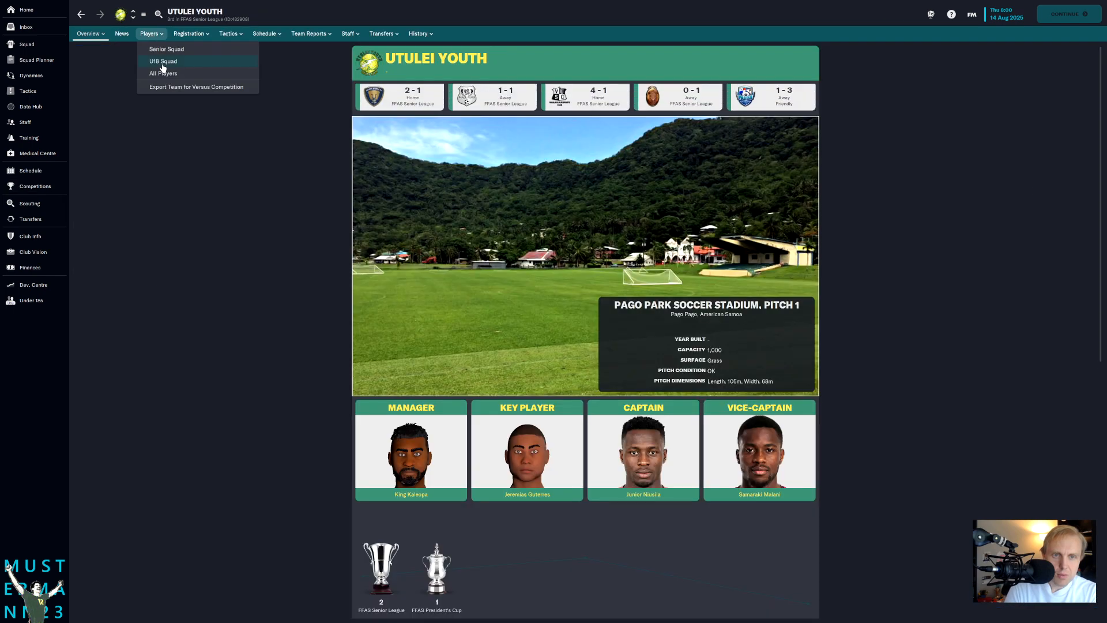
Step: View Utulei Youth's senior squad and Simon Johansson's personal information, including his Chinese Taipei nationality
{"action": "left_click", "coordinate": [163, 61]}
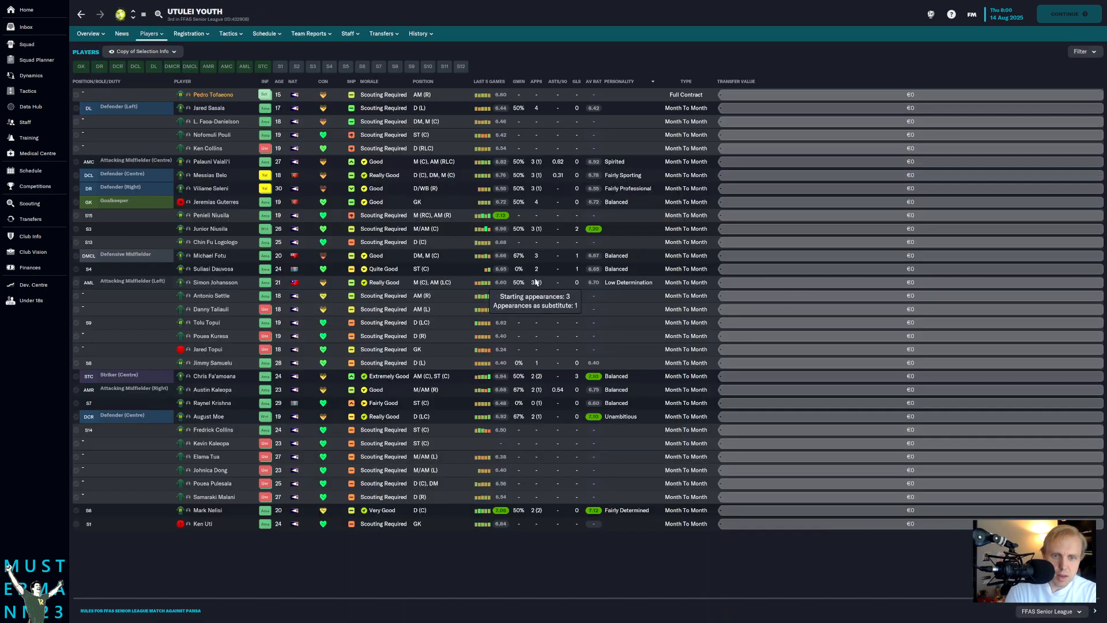
{"action": "mouse_move", "coordinate": [290, 205]}
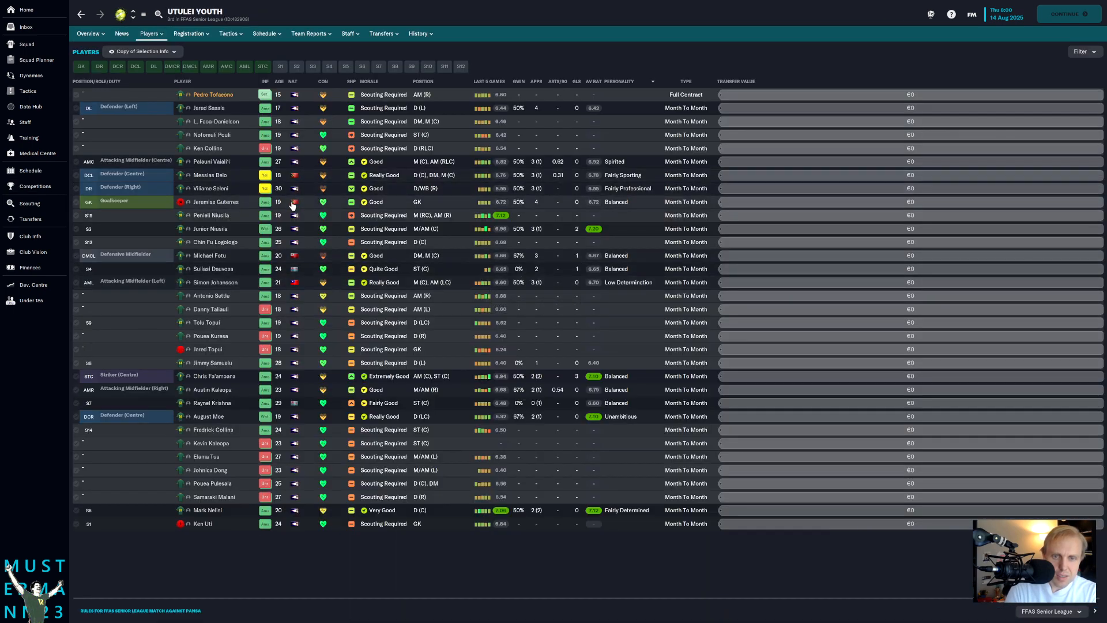
{"action": "mouse_move", "coordinate": [298, 282]}
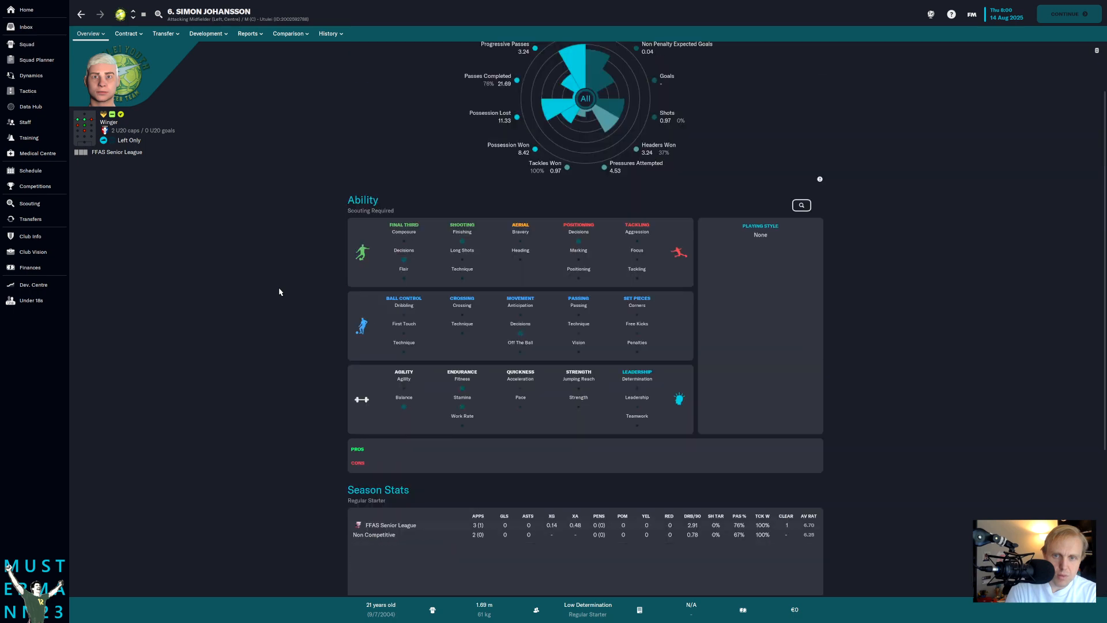
{"action": "left_click", "coordinate": [90, 33]}
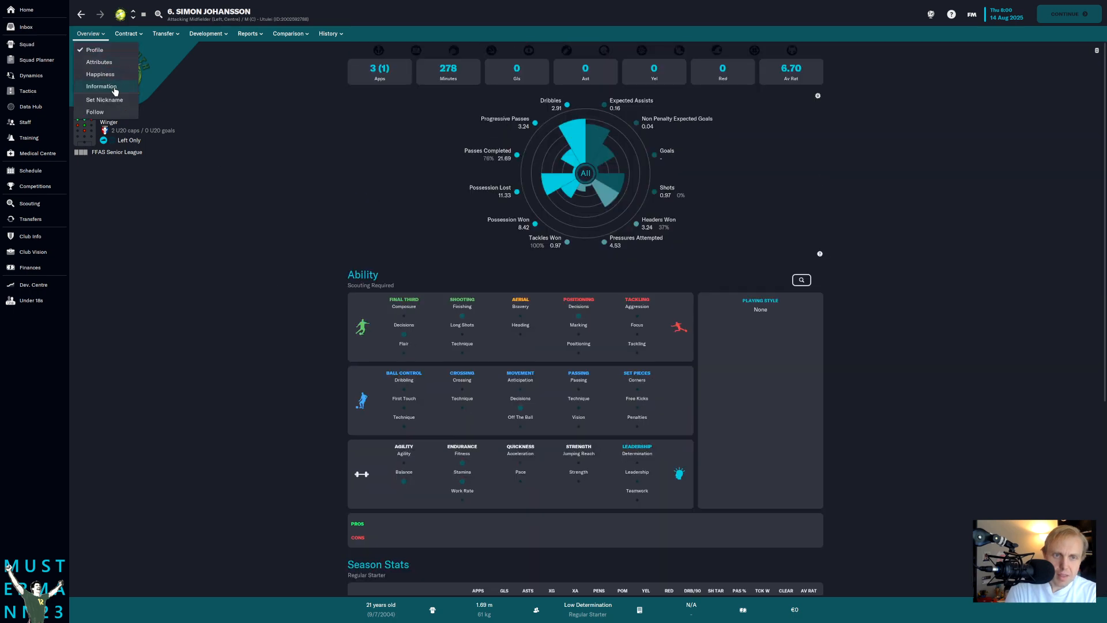
{"action": "left_click", "coordinate": [101, 85]}
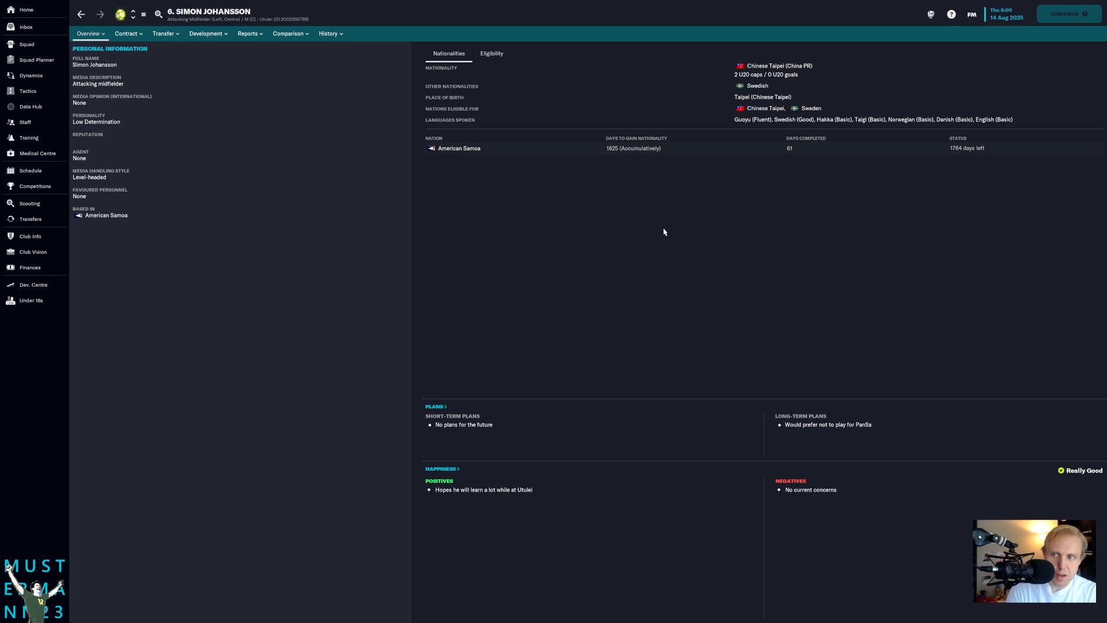
{"action": "mouse_move", "coordinate": [561, 214]}
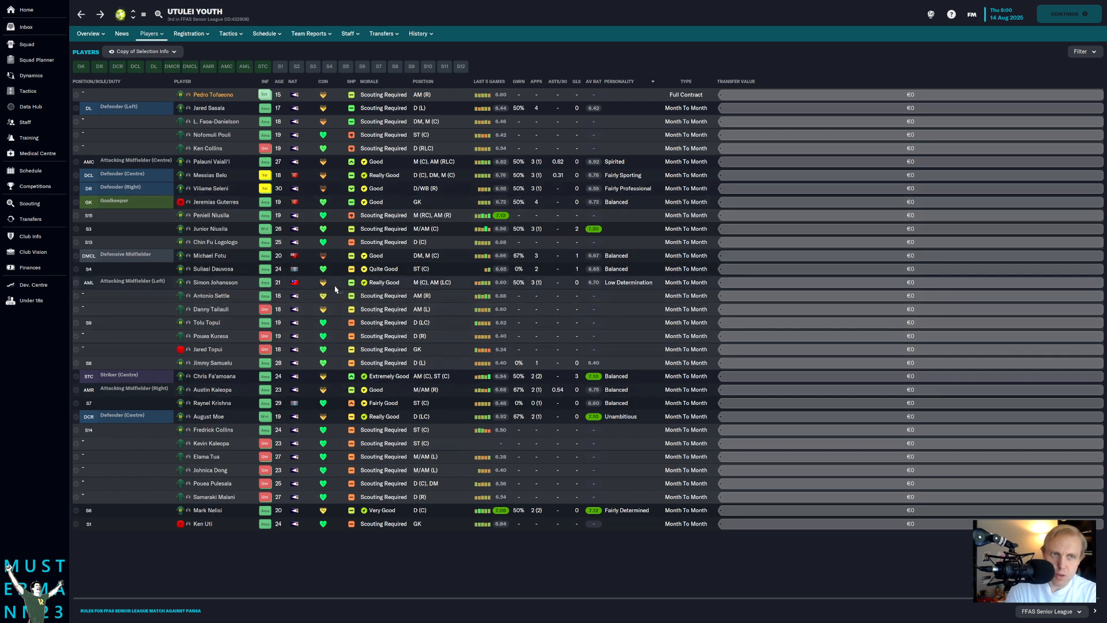
{"action": "mouse_move", "coordinate": [295, 600]}
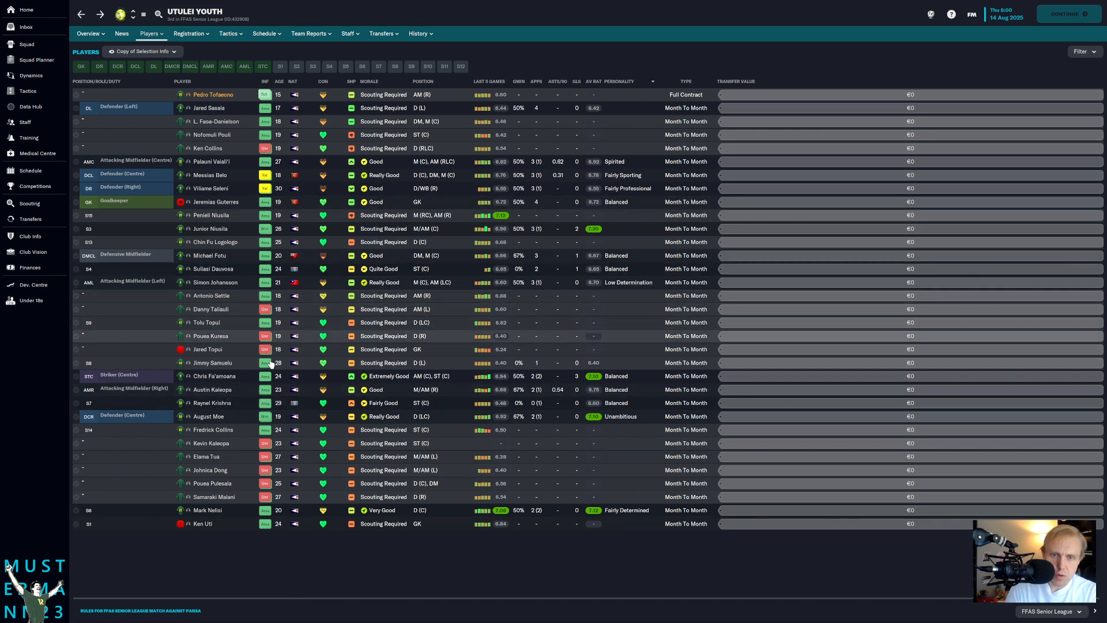
{"action": "mouse_move", "coordinate": [249, 506]}
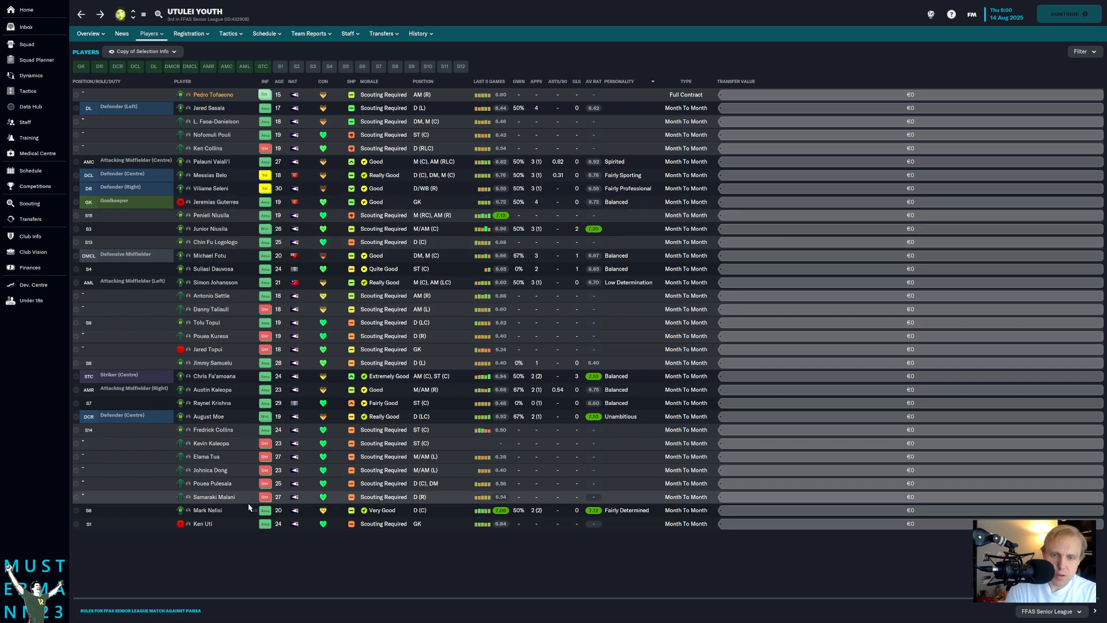
{"action": "mouse_move", "coordinate": [249, 508]}
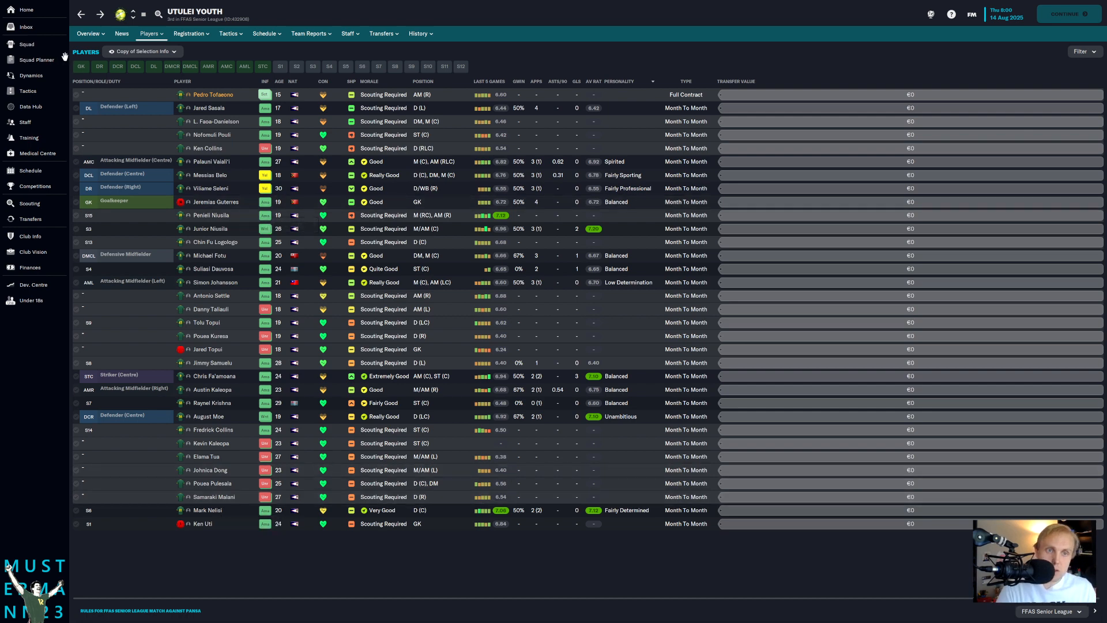
Step: Leave Utulei Youth's player list and return to your own squad list
{"action": "left_click", "coordinate": [26, 44]}
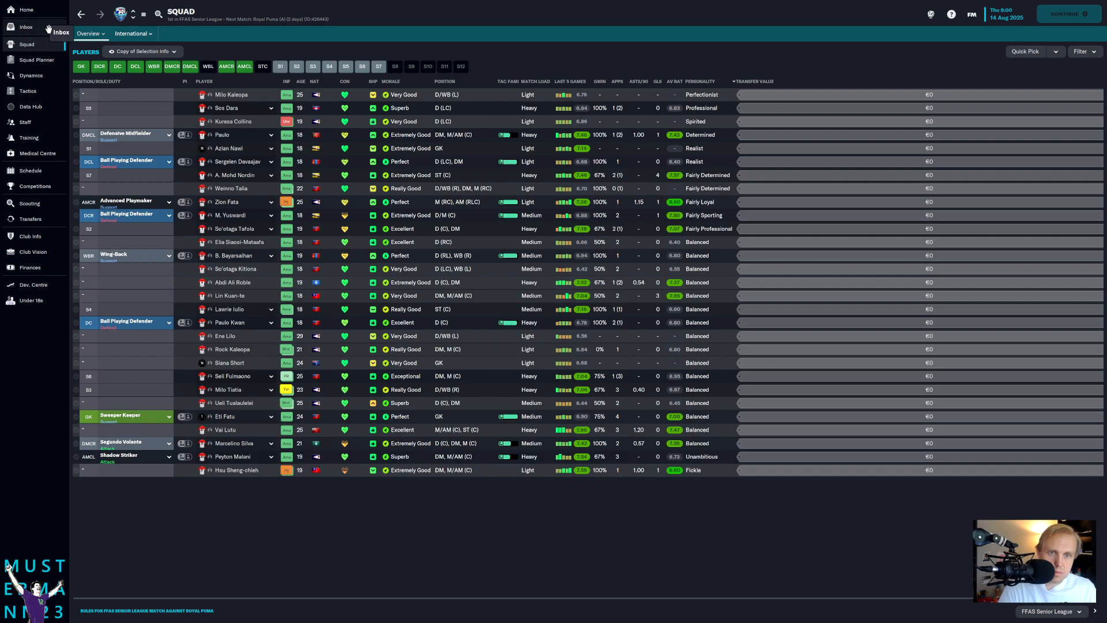